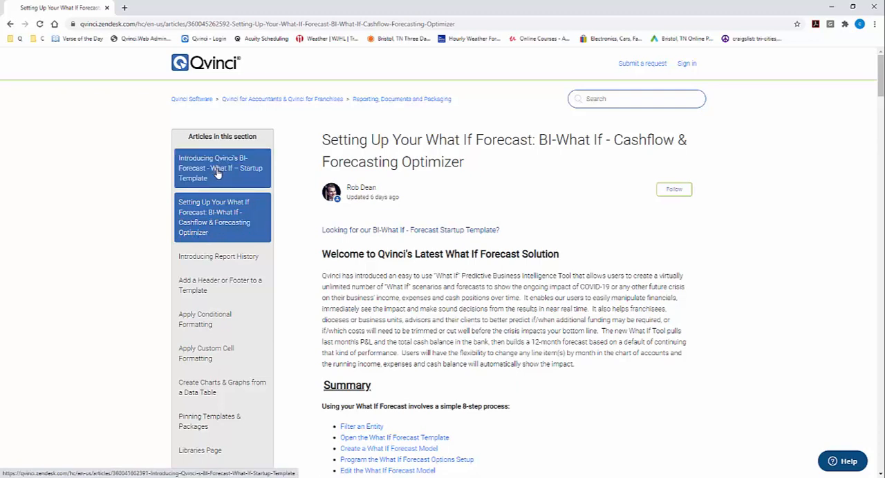
Open the 'Setting Up Your What If Forecast' article and scroll to its Getting Started steps
{"action": "left_click", "coordinate": [222, 217]}
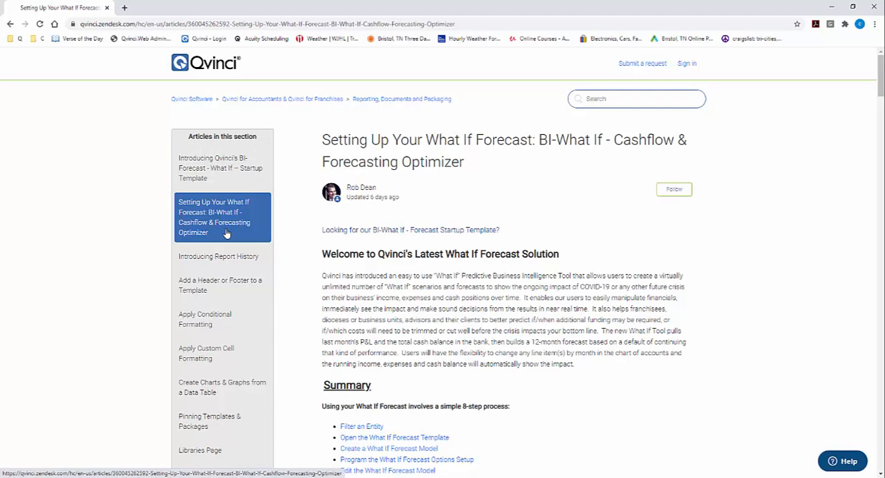
{"action": "scroll", "scroll_direction": "down", "scroll_amount": 3}
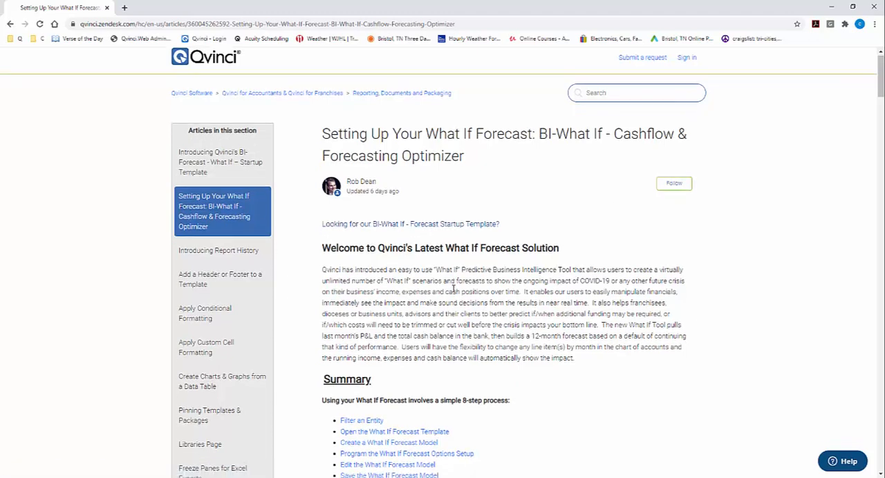
{"action": "scroll", "scroll_direction": "down", "scroll_amount": 3}
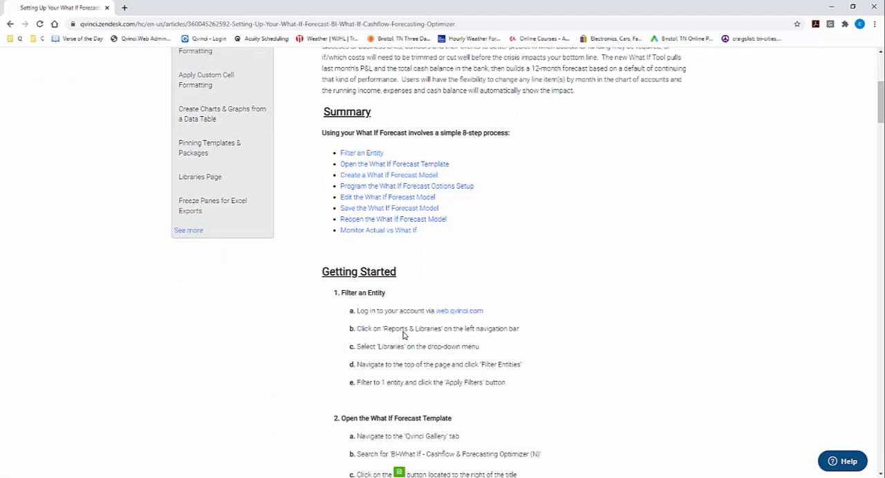
{"action": "scroll", "scroll_direction": "down", "scroll_amount": 3}
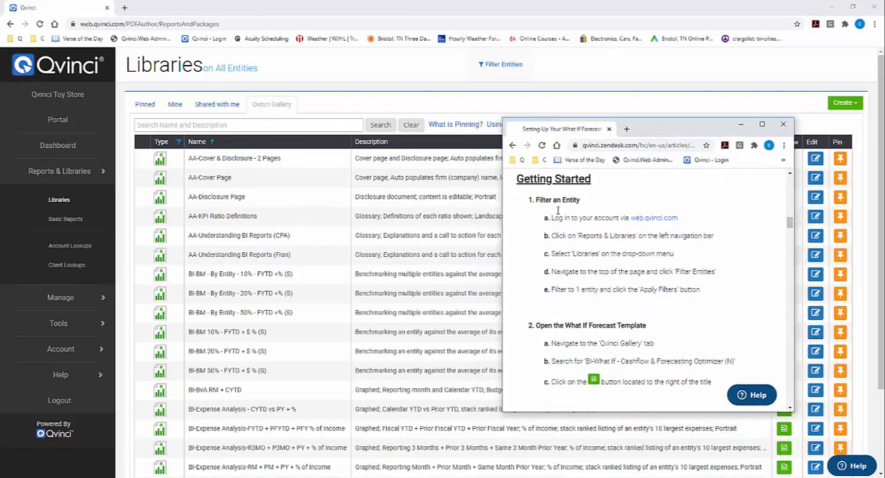
{"action": "mouse_move", "coordinate": [566, 213]}
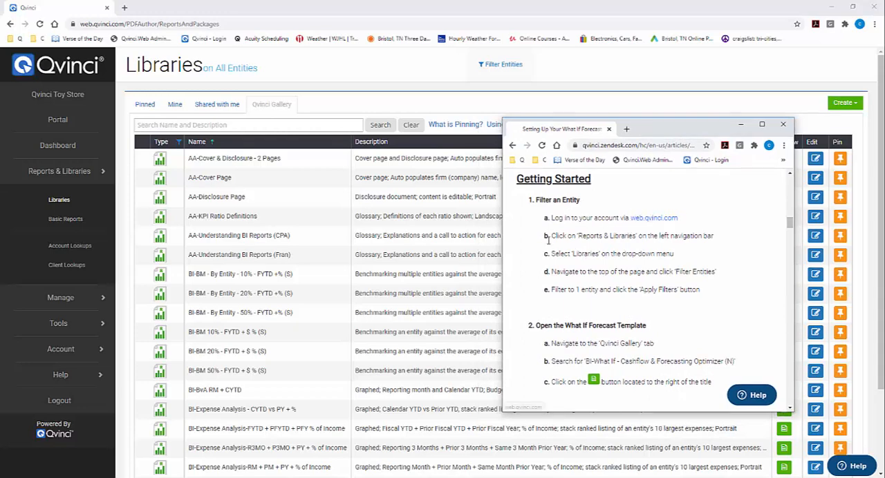
Bring the Libraries page to the front and open its Filter Entities panel
{"action": "left_click", "coordinate": [222, 216]}
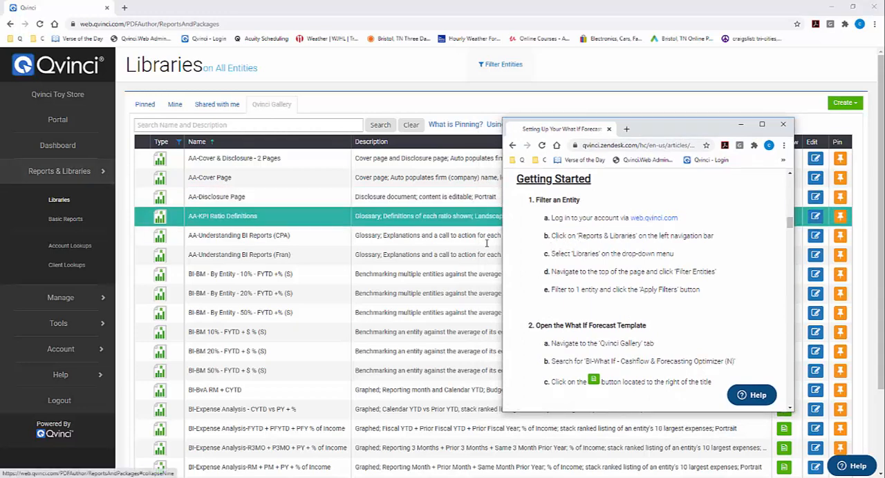
{"action": "left_click", "coordinate": [238, 235]}
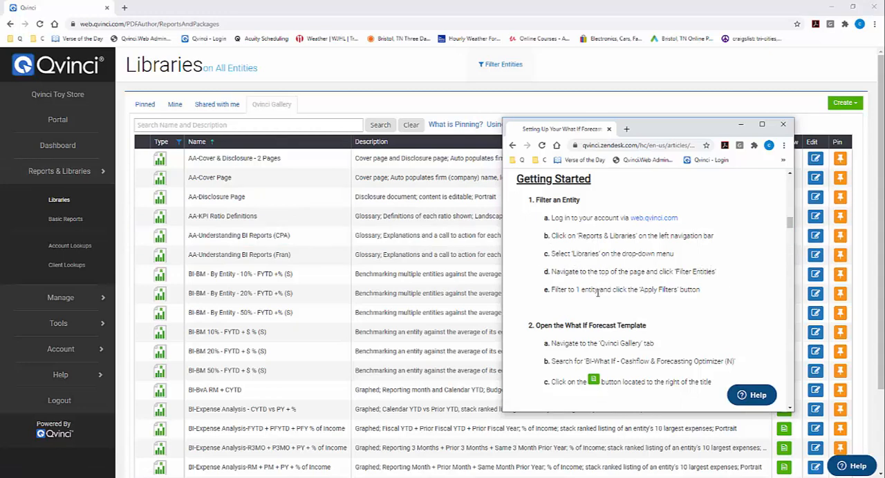
{"action": "left_click", "coordinate": [783, 125]}
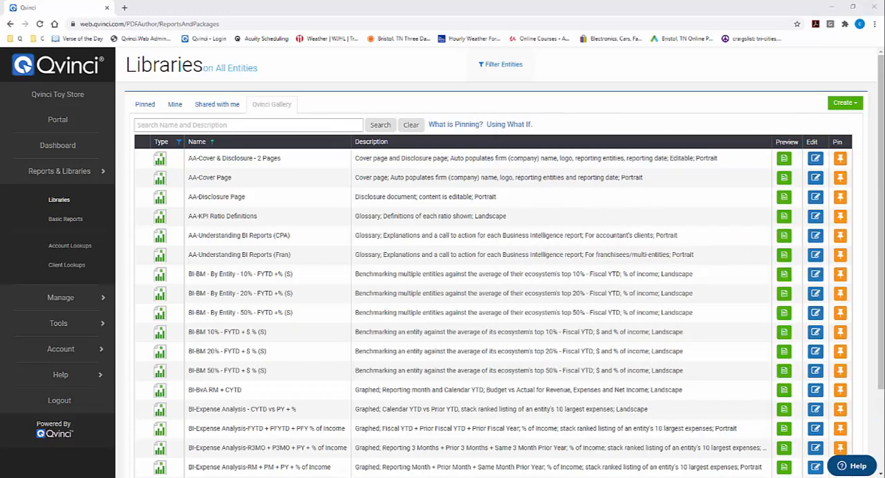
{"action": "left_click", "coordinate": [499, 64]}
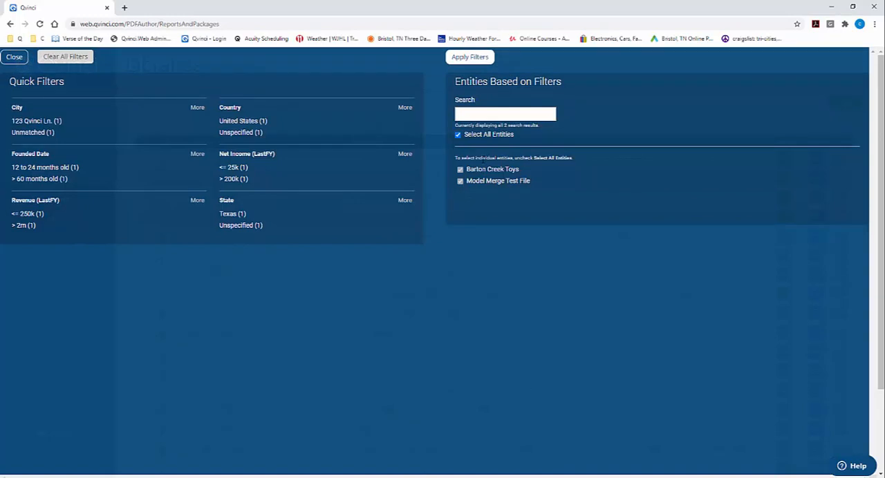
{"action": "mouse_move", "coordinate": [475, 153]}
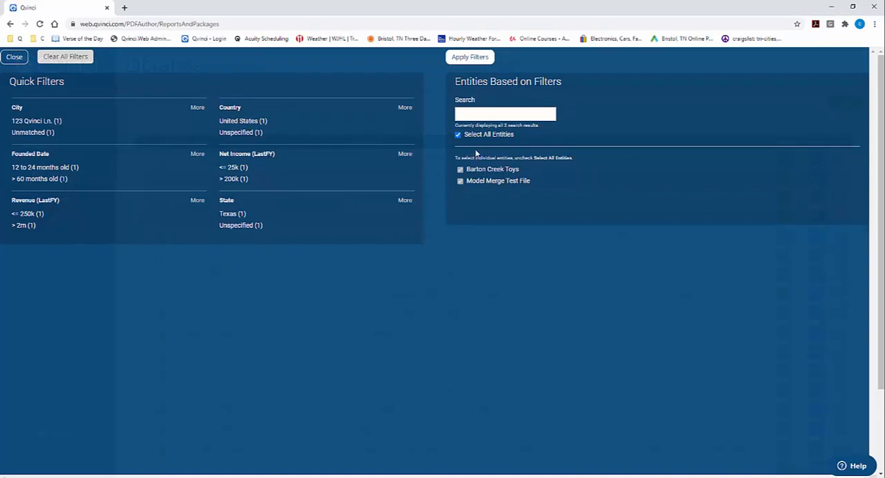
Filter the Libraries to only the Model Merge Test File entity
{"action": "left_click", "coordinate": [457, 134]}
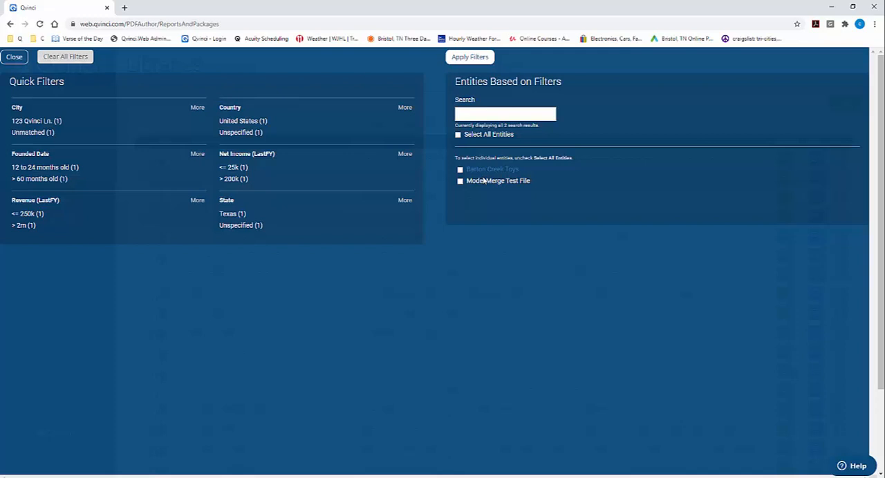
{"action": "left_click", "coordinate": [459, 180]}
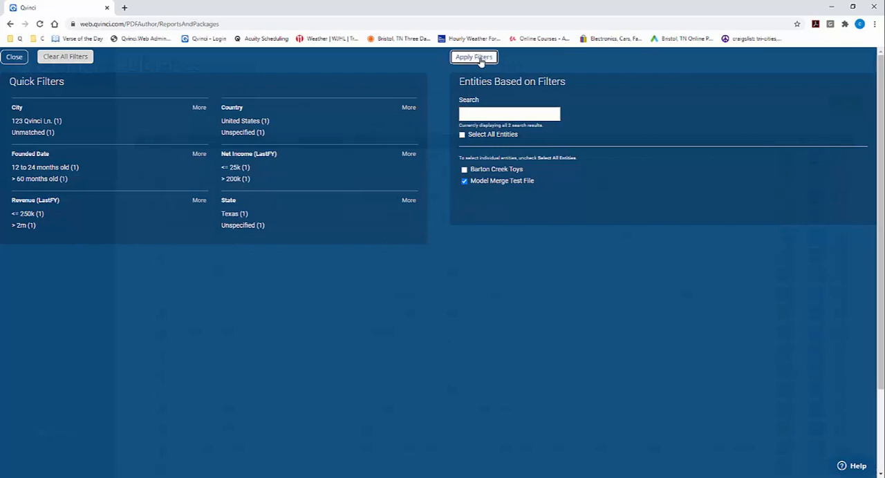
{"action": "left_click", "coordinate": [473, 56]}
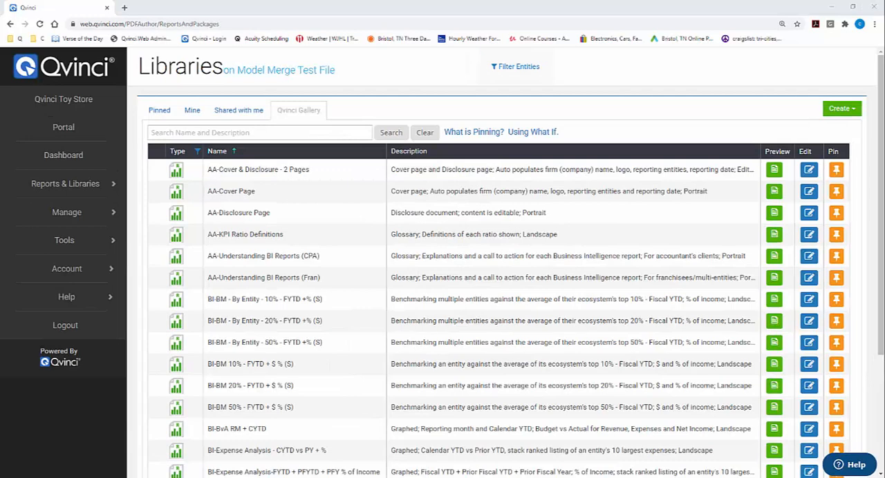
Search the gallery for 'what' and preview BI-What If - Cashflow & Forecasting Optimizer (N)
{"action": "left_click", "coordinate": [546, 131]}
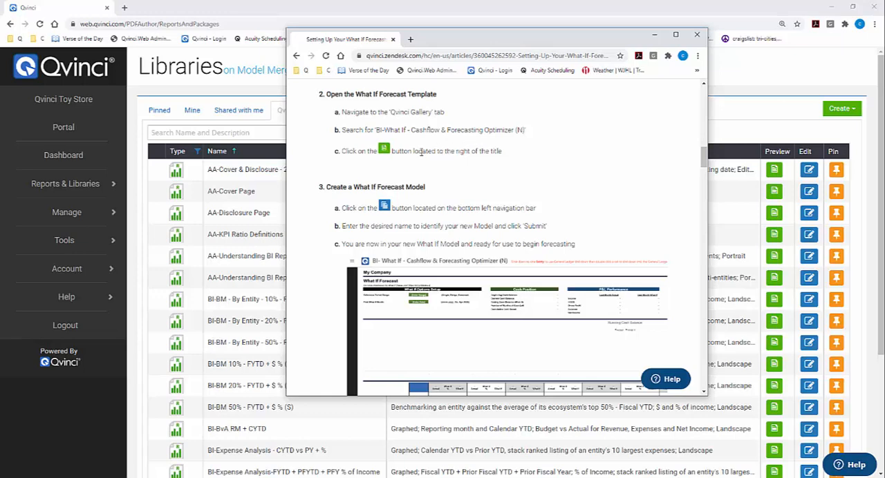
{"action": "left_click", "coordinate": [696, 35]}
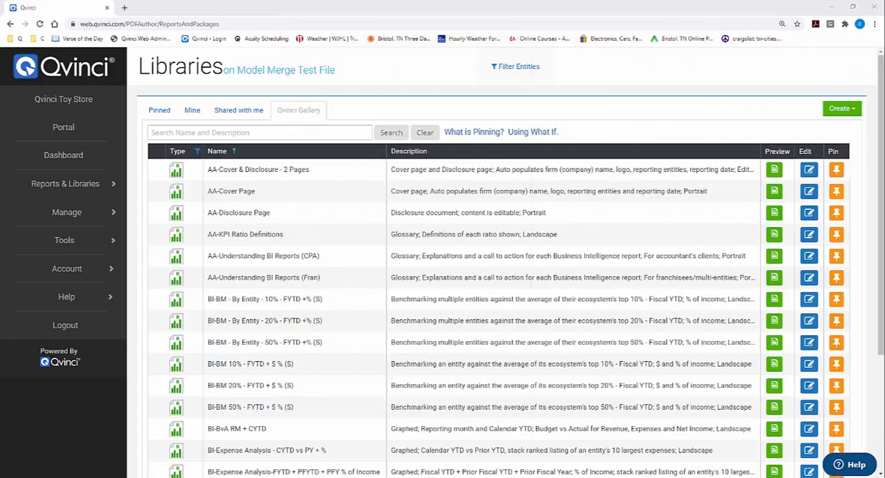
{"action": "mouse_move", "coordinate": [516, 67]}
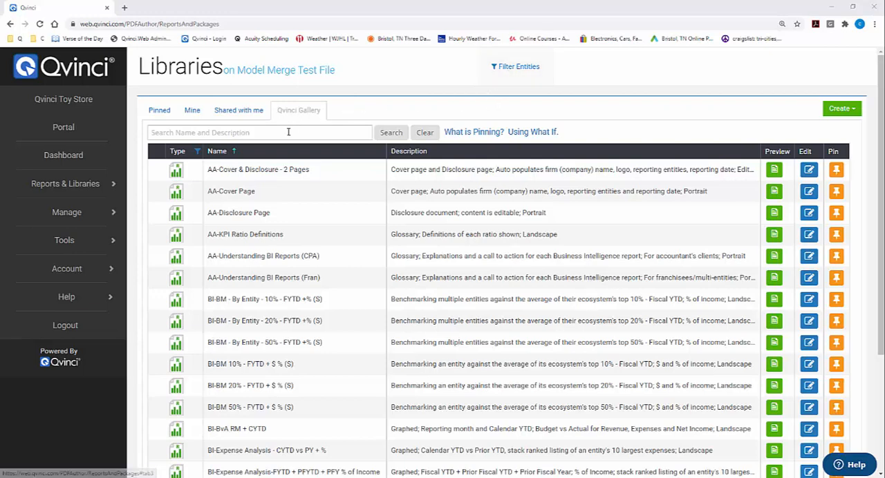
{"action": "type", "text": "what"}
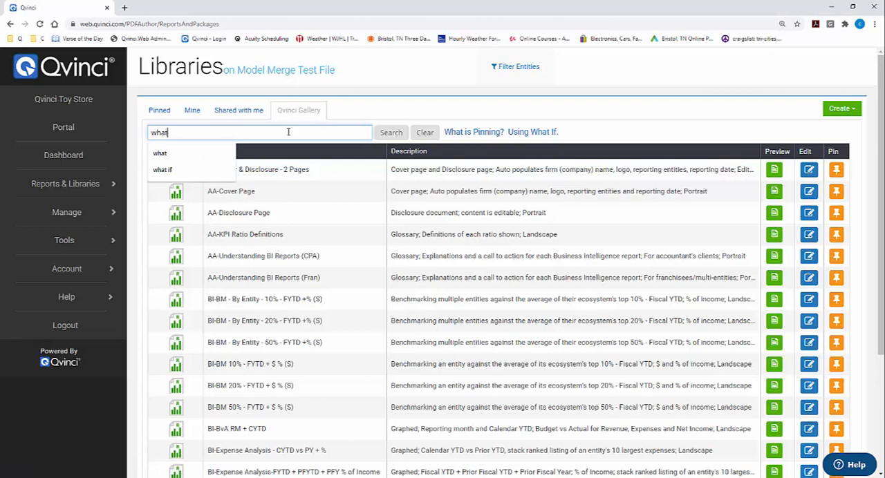
{"action": "left_click", "coordinate": [390, 132]}
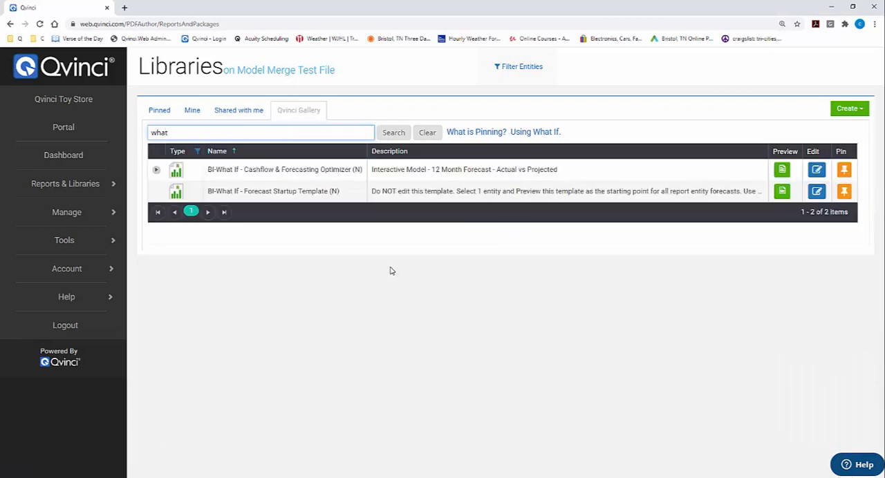
{"action": "left_click", "coordinate": [284, 170]}
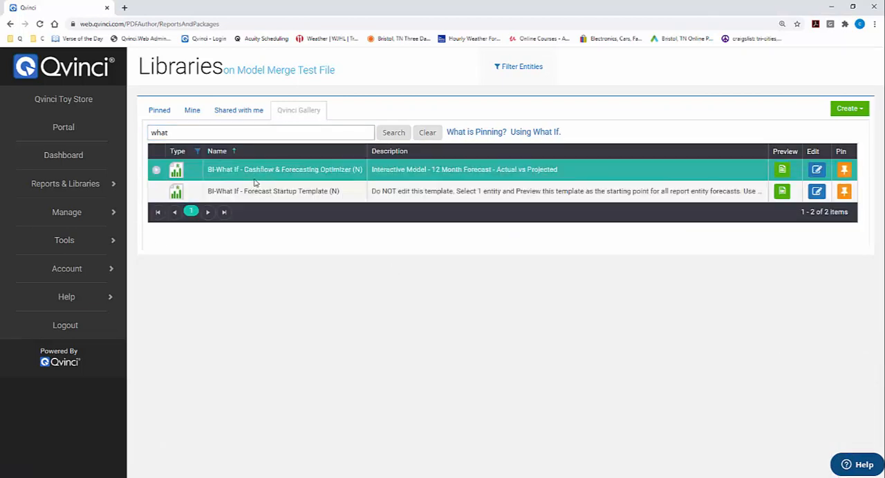
{"action": "mouse_move", "coordinate": [320, 168]}
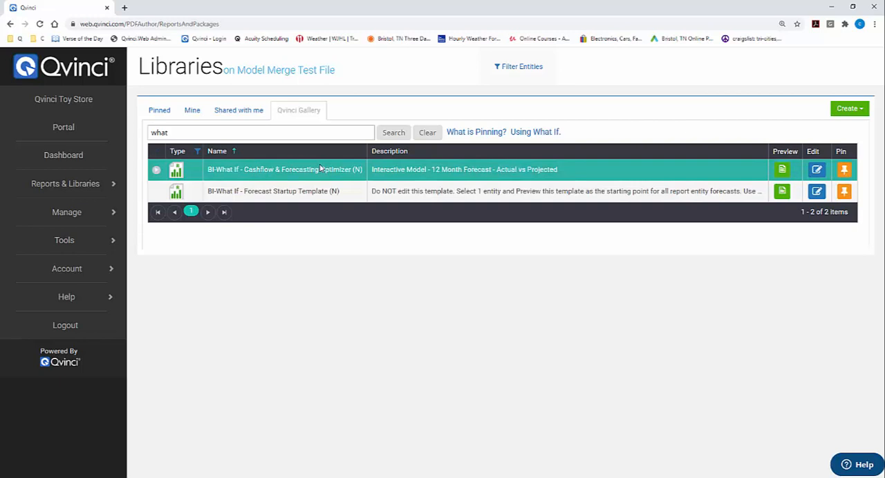
{"action": "mouse_move", "coordinate": [763, 174]}
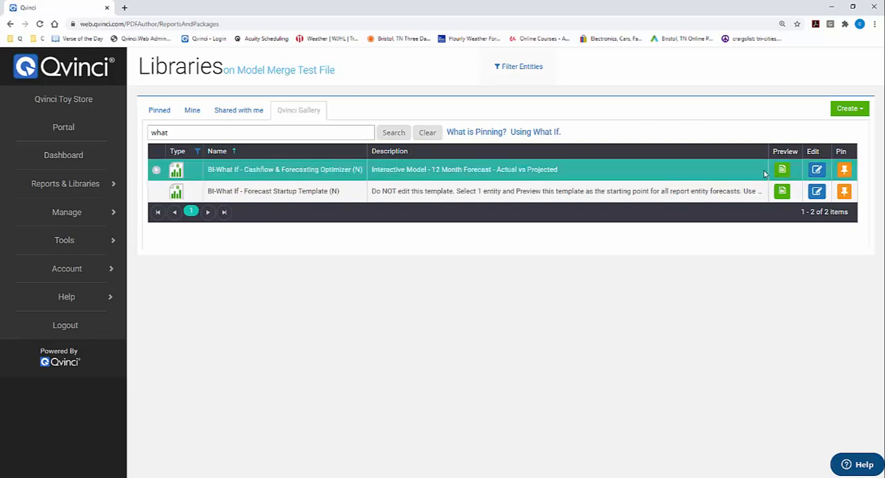
{"action": "left_click", "coordinate": [781, 169]}
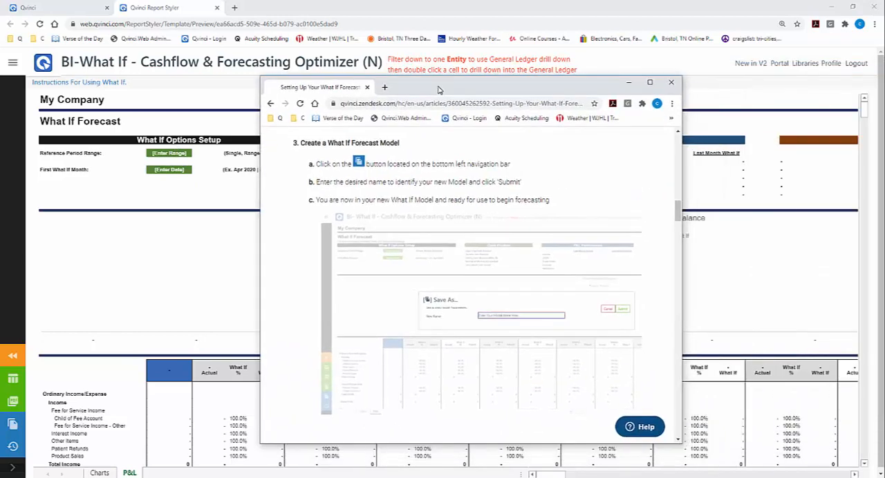
Move the help window aside and bring up the Save As dialog
{"action": "left_click_drag", "start_coordinate": [439, 87], "coordinate": [463, 74]}
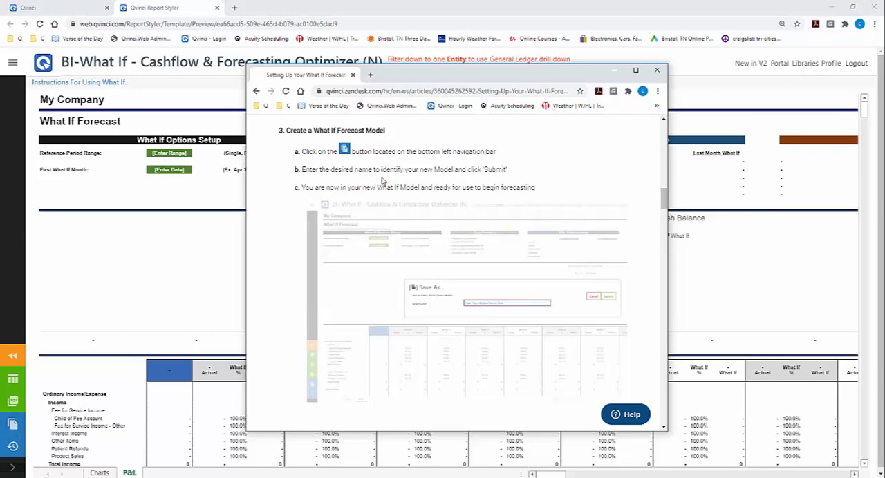
{"action": "left_click", "coordinate": [656, 69]}
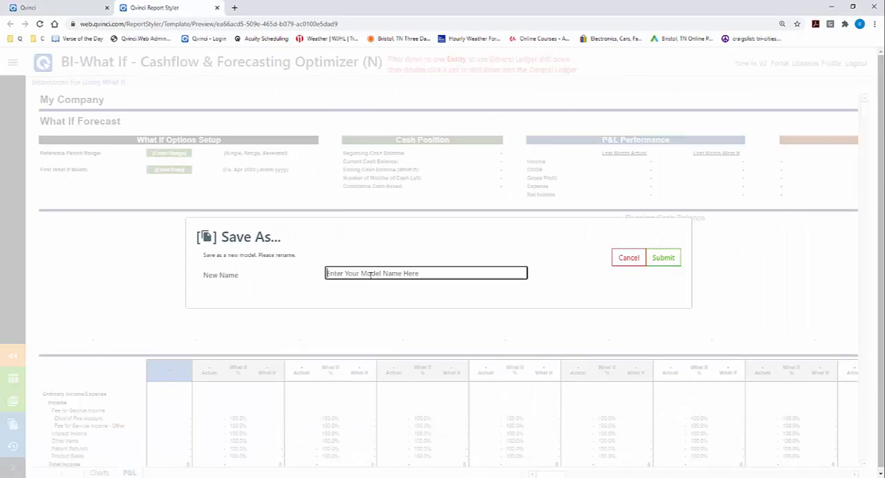
Save the template as a new model named 'test model A'
{"action": "type", "text": "test"}
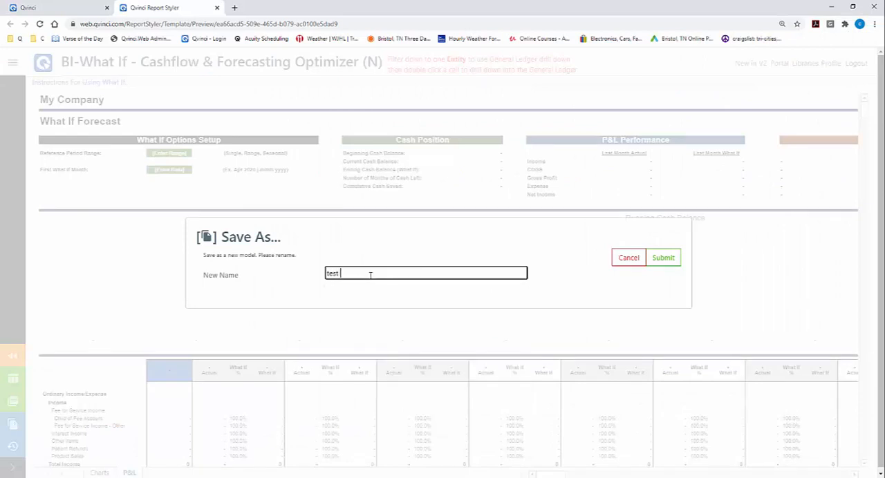
{"action": "type", "text": "model A"}
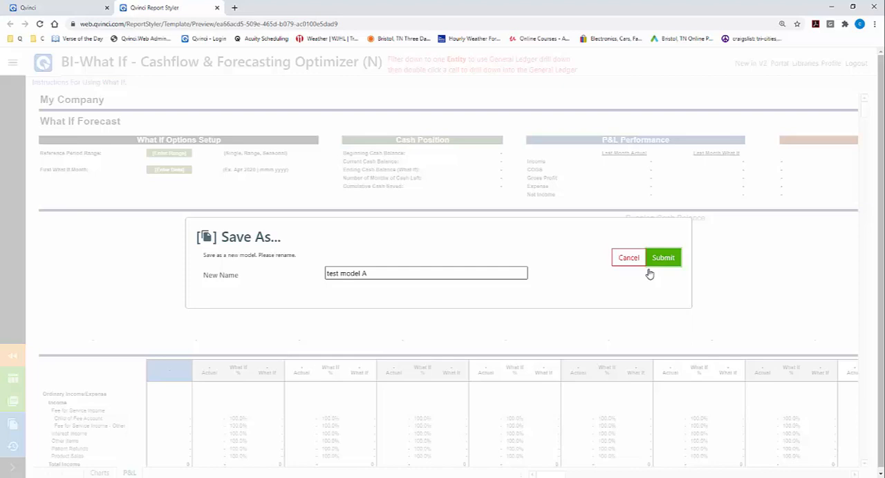
{"action": "left_click", "coordinate": [663, 257]}
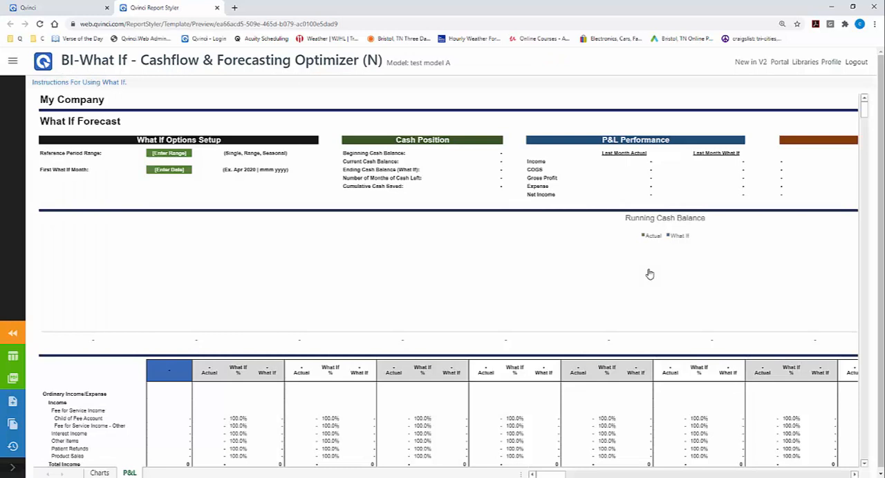
{"action": "mouse_move", "coordinate": [599, 263]}
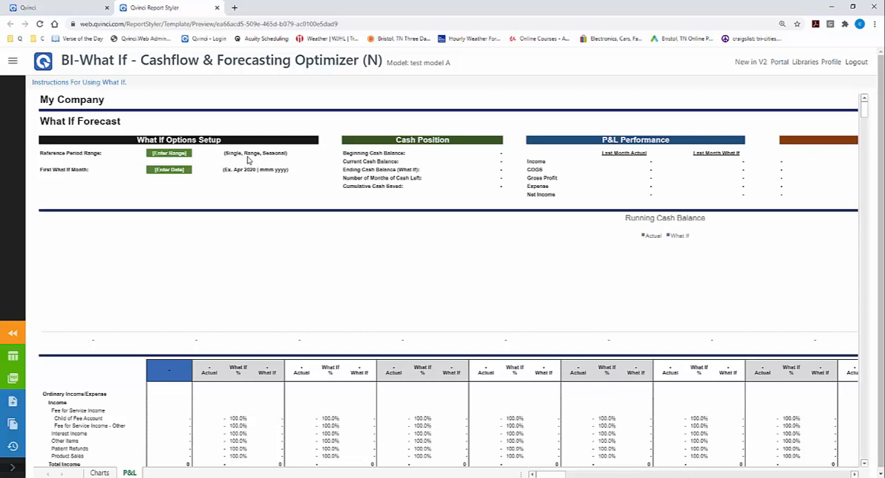
{"action": "mouse_move", "coordinate": [78, 86]}
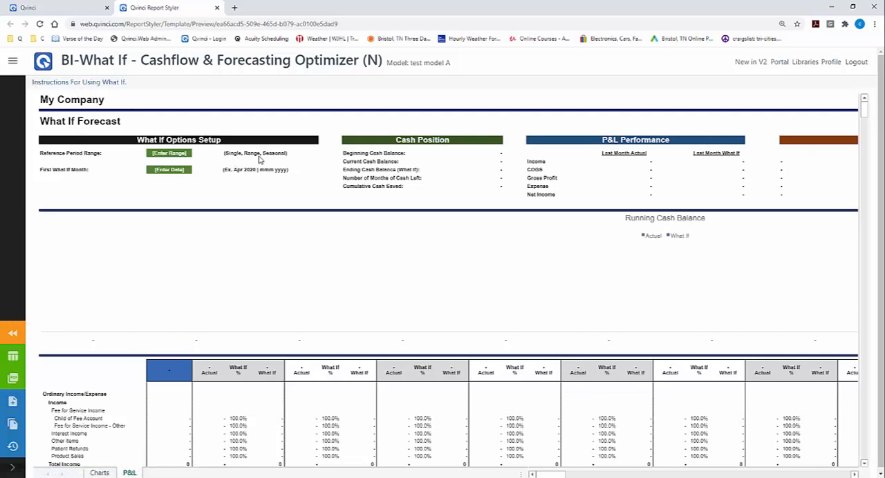
{"action": "mouse_move", "coordinate": [254, 164]}
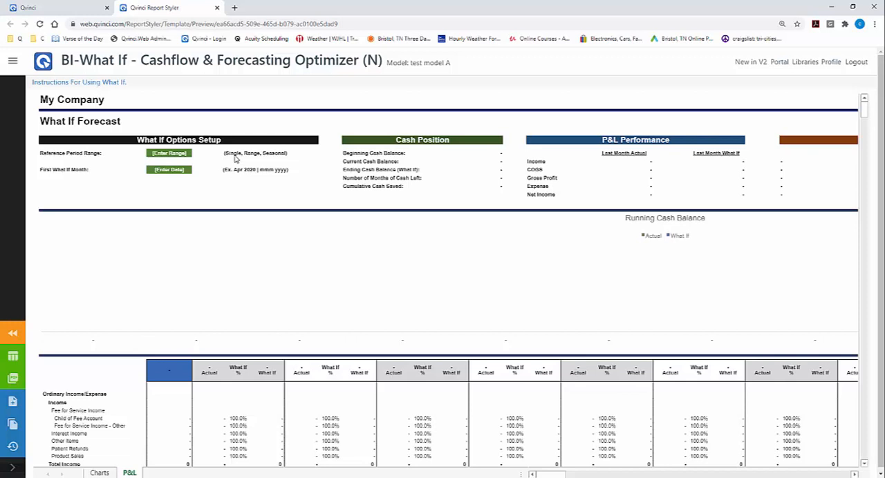
{"action": "mouse_move", "coordinate": [253, 160]}
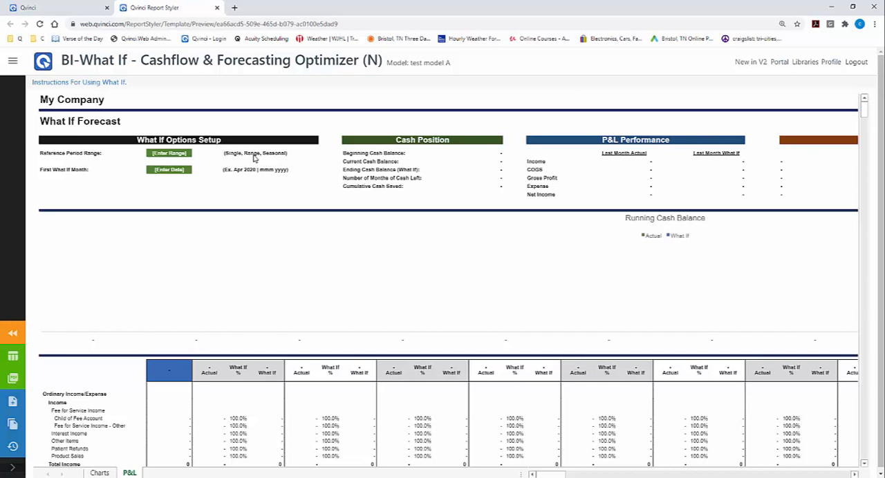
{"action": "mouse_move", "coordinate": [270, 160]}
{"action": "type", "text": "single"}
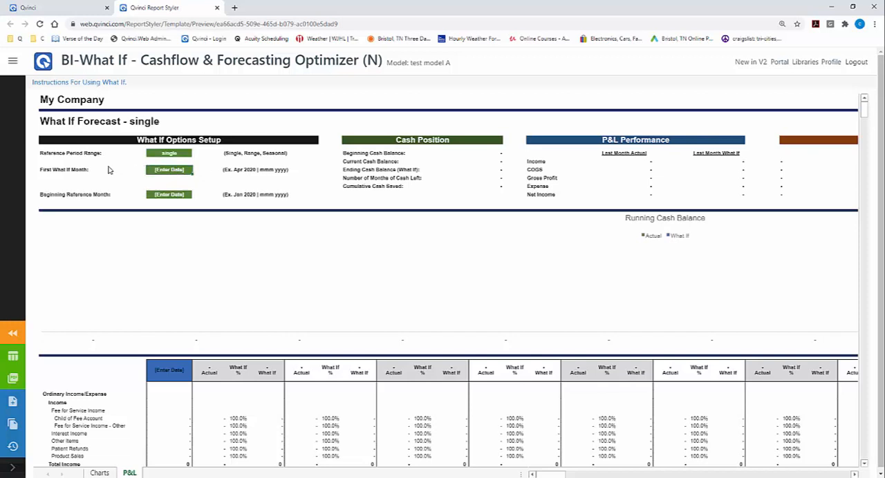
{"action": "mouse_move", "coordinate": [82, 175]}
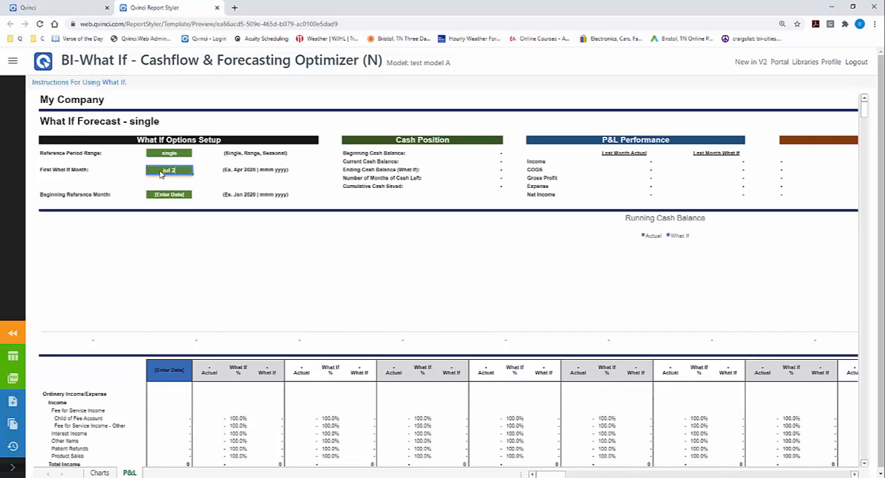
Enter Jul 2020 as First What If Month and May 2020 as Beginning Reference Month
{"action": "type", "text": "jul 2020"}
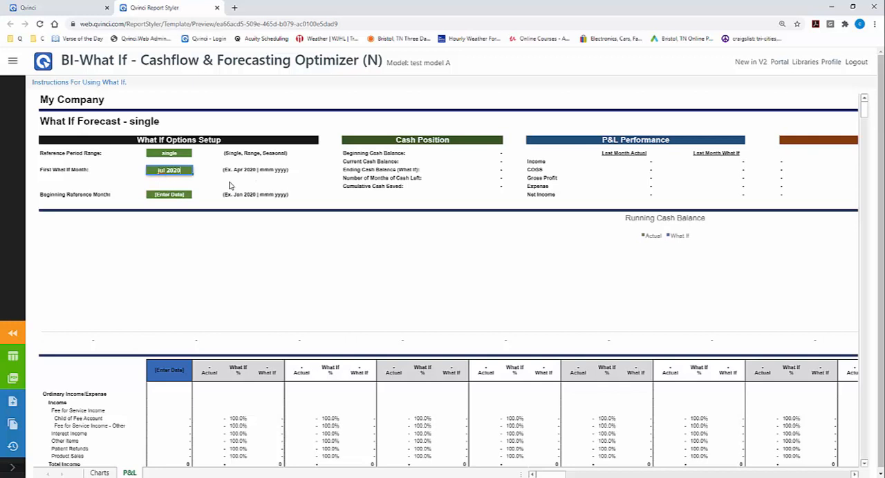
{"action": "mouse_move", "coordinate": [248, 175]}
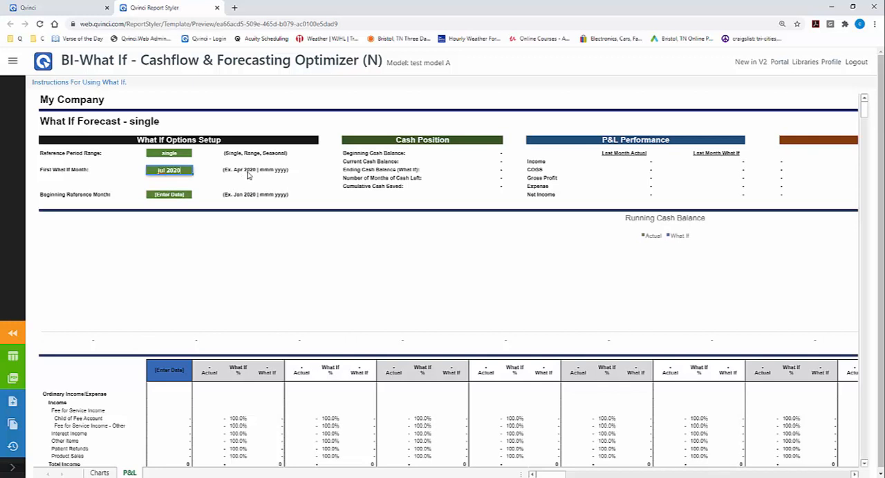
{"action": "mouse_move", "coordinate": [246, 177]}
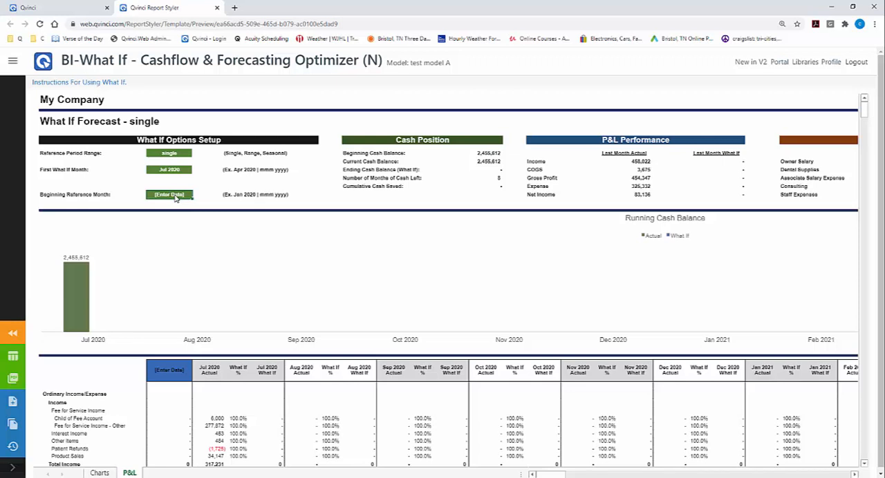
{"action": "type", "text": "may2020"}
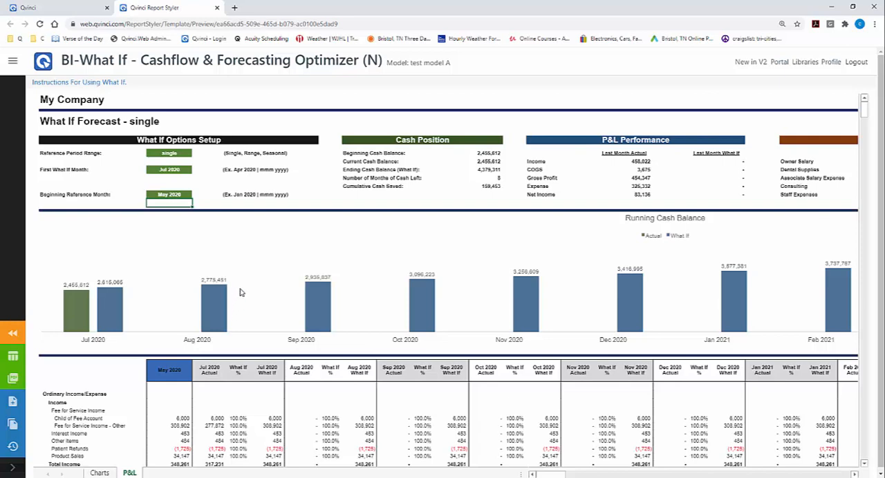
{"action": "mouse_move", "coordinate": [146, 310]}
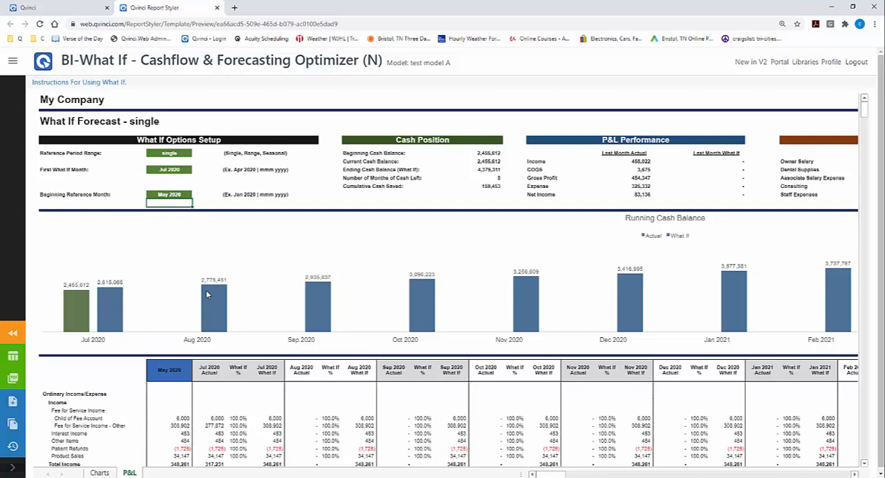
{"action": "scroll", "scroll_direction": "down", "scroll_amount": 3}
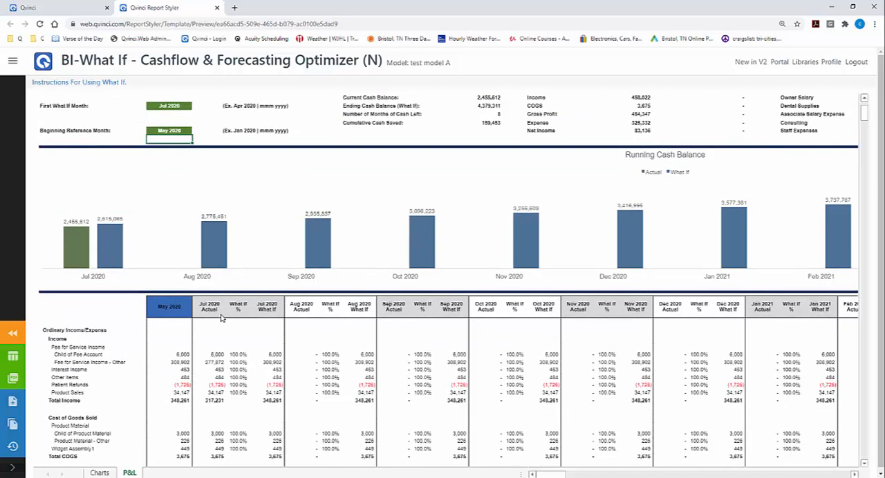
{"action": "scroll", "scroll_direction": "down", "scroll_amount": 3}
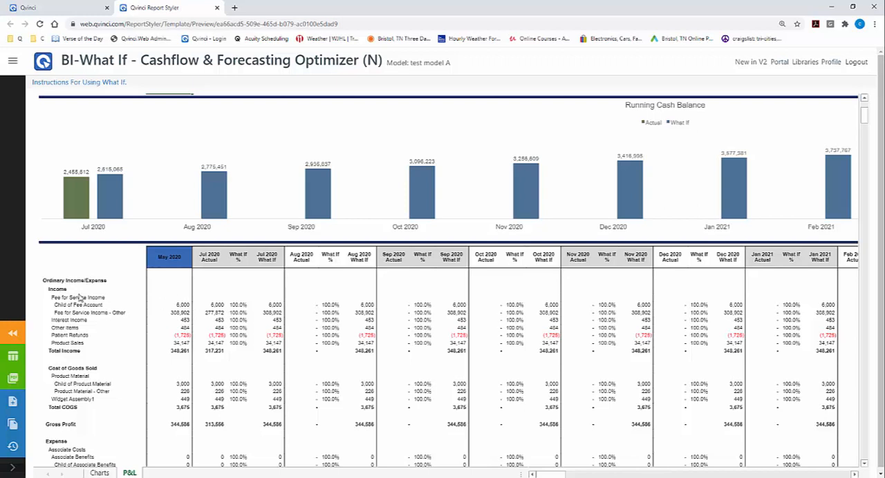
{"action": "mouse_move", "coordinate": [66, 365]}
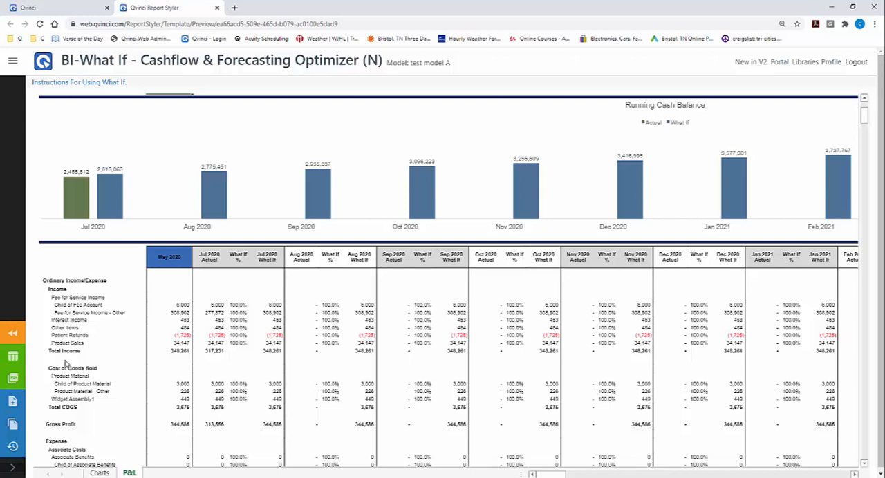
{"action": "mouse_move", "coordinate": [171, 272]}
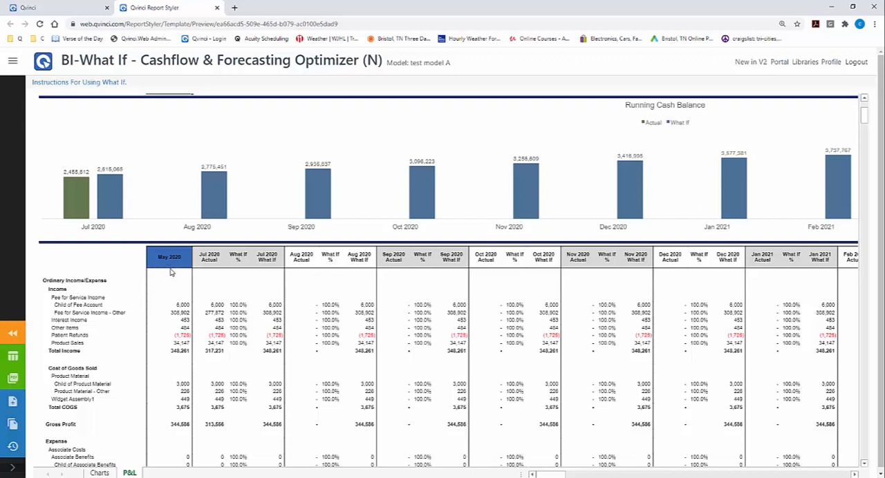
{"action": "mouse_move", "coordinate": [173, 331]}
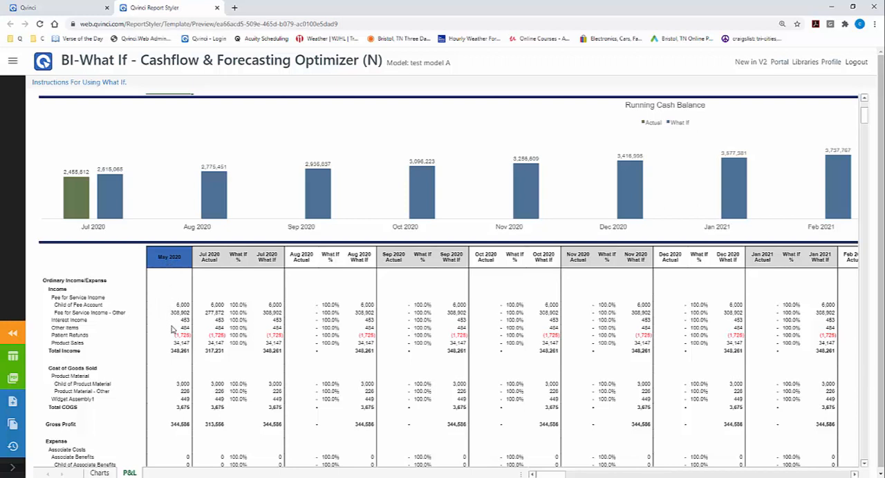
{"action": "mouse_move", "coordinate": [214, 300]}
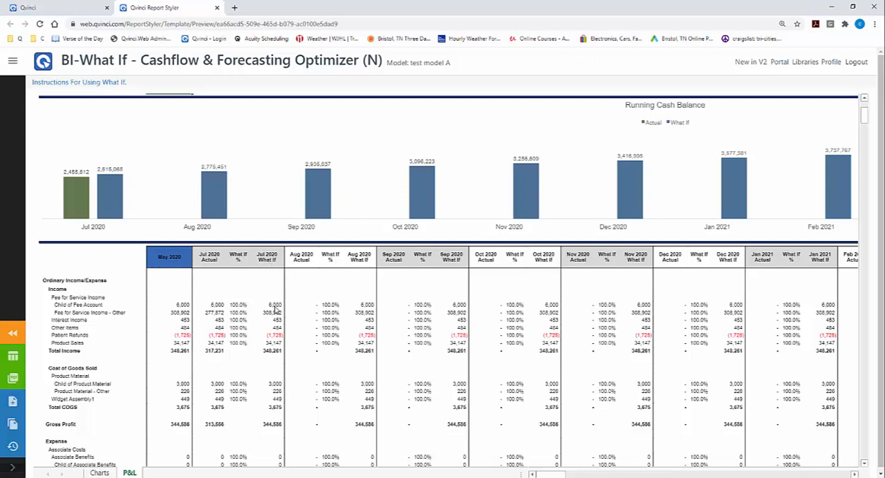
{"action": "mouse_move", "coordinate": [164, 294]}
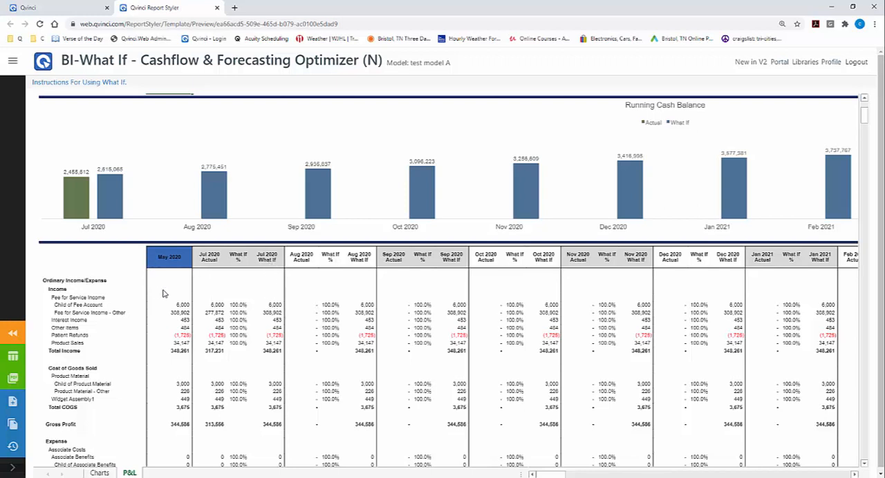
{"action": "mouse_move", "coordinate": [269, 279]}
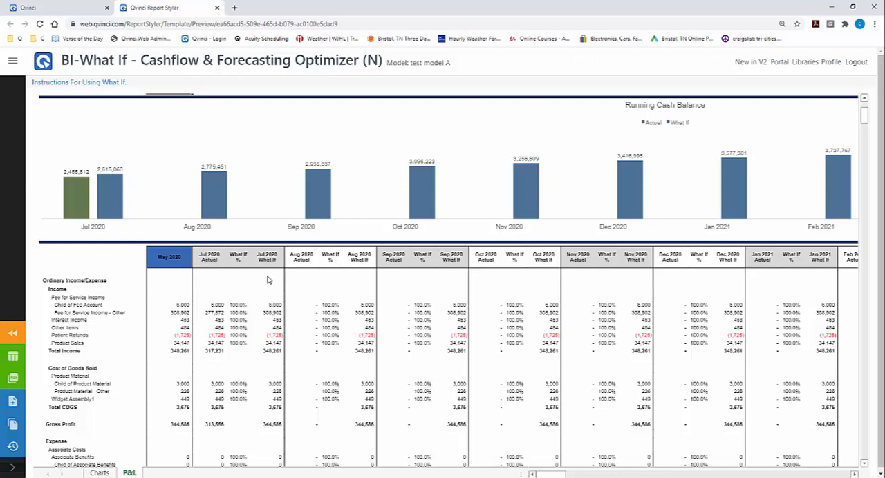
{"action": "left_click", "coordinate": [237, 305]}
{"action": "type", "text": "80"}
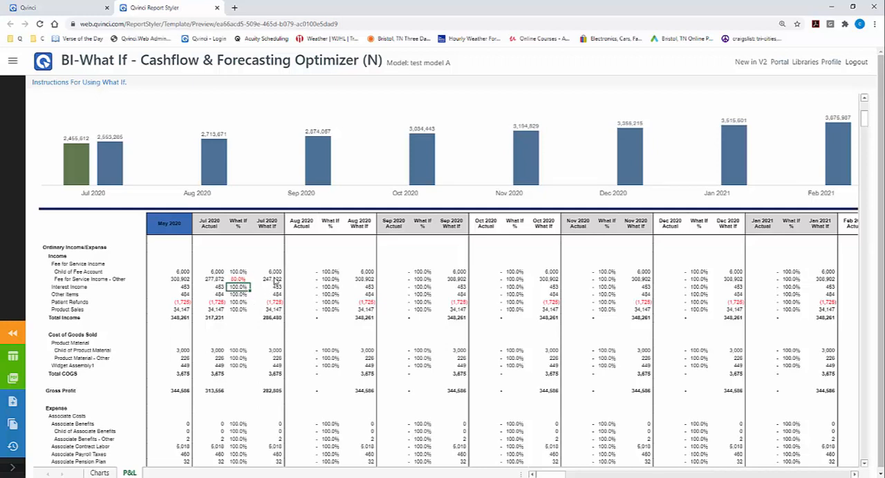
{"action": "mouse_move", "coordinate": [198, 277]}
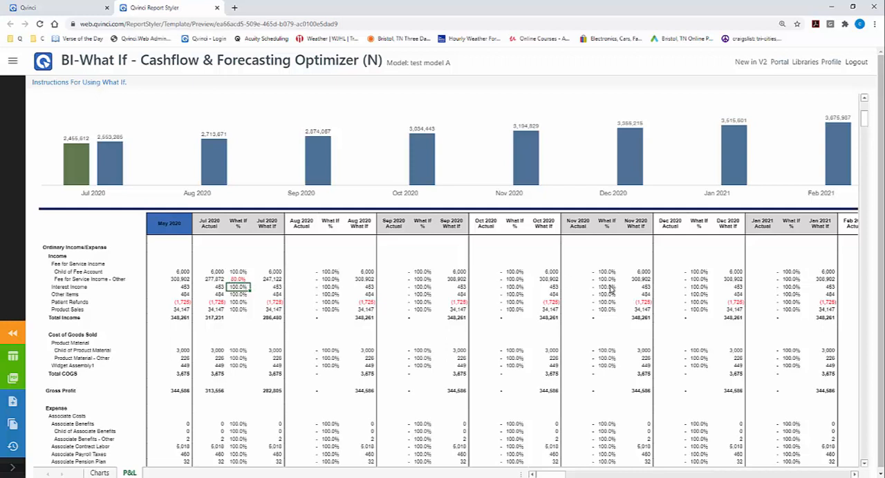
{"action": "mouse_move", "coordinate": [99, 257]}
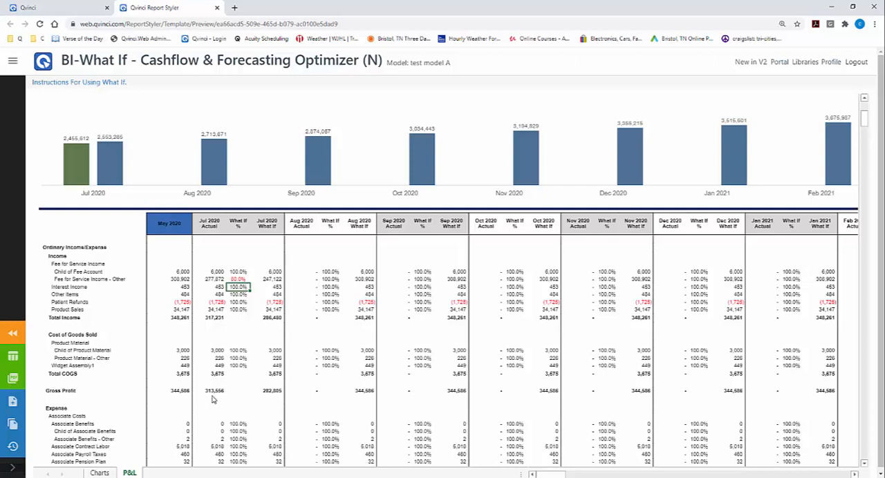
{"action": "mouse_move", "coordinate": [228, 403]}
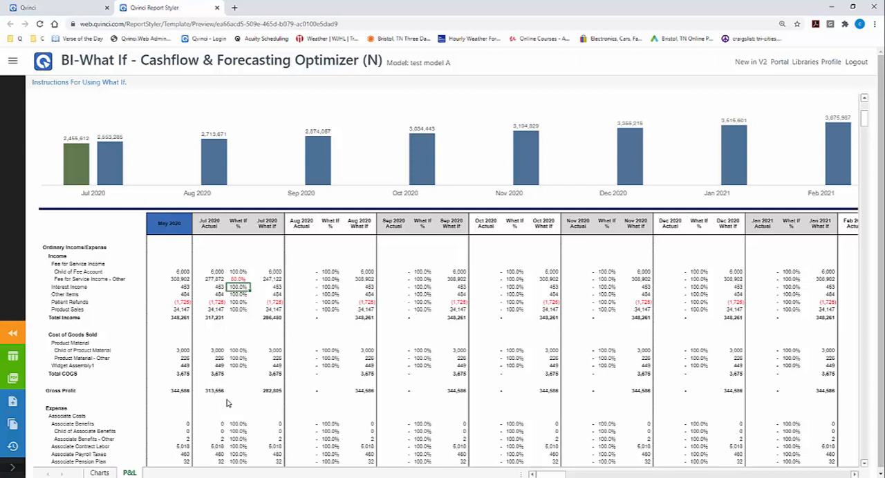
{"action": "mouse_move", "coordinate": [467, 161]}
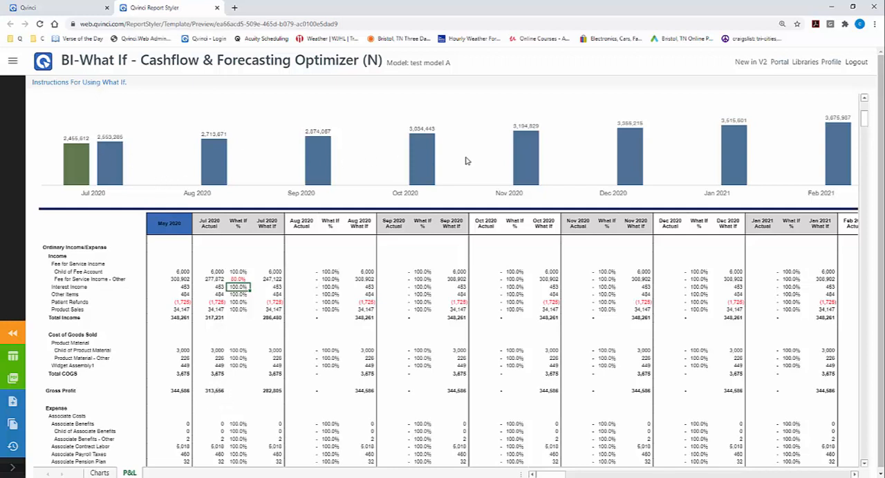
{"action": "mouse_move", "coordinate": [64, 135]}
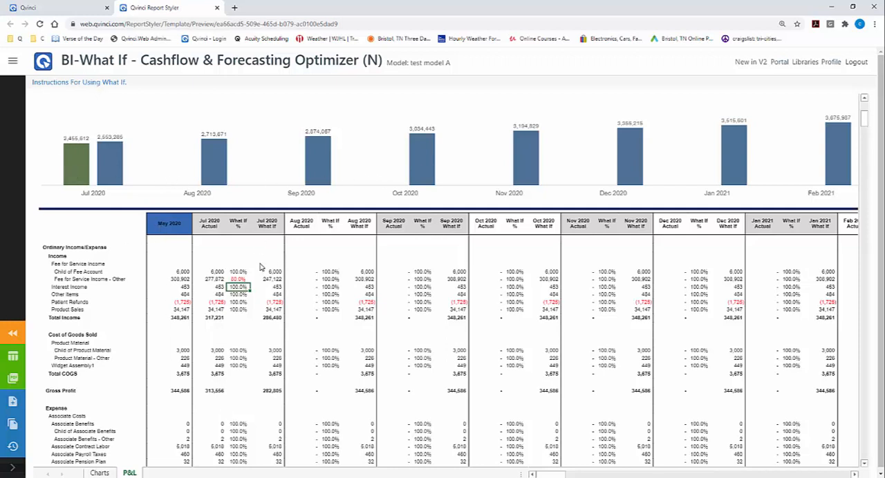
{"action": "mouse_move", "coordinate": [379, 276]}
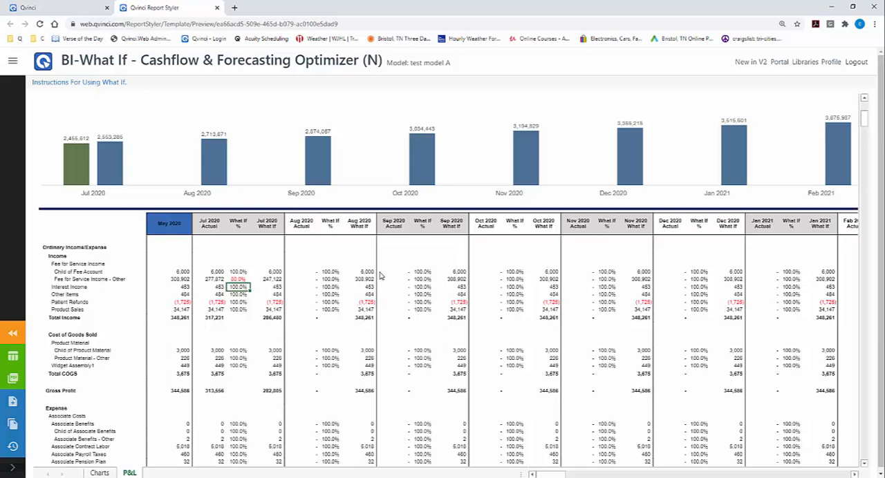
{"action": "scroll", "scroll_direction": "down", "scroll_amount": 3}
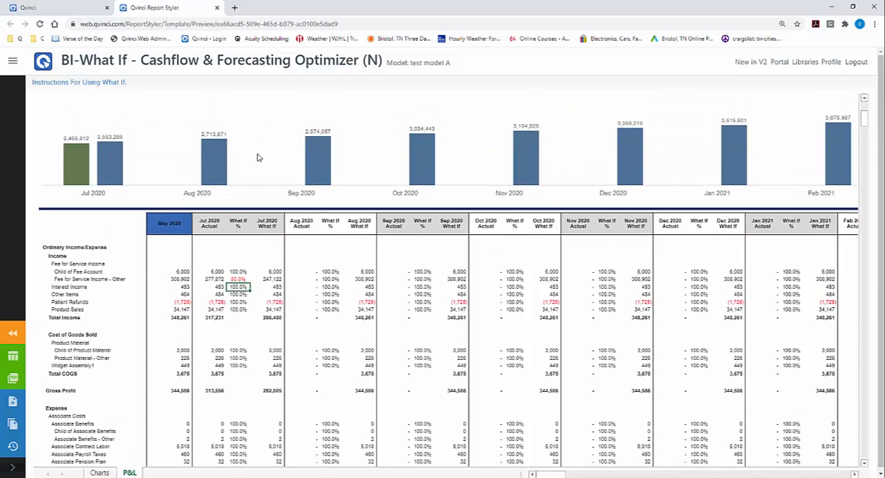
{"action": "mouse_move", "coordinate": [269, 160]}
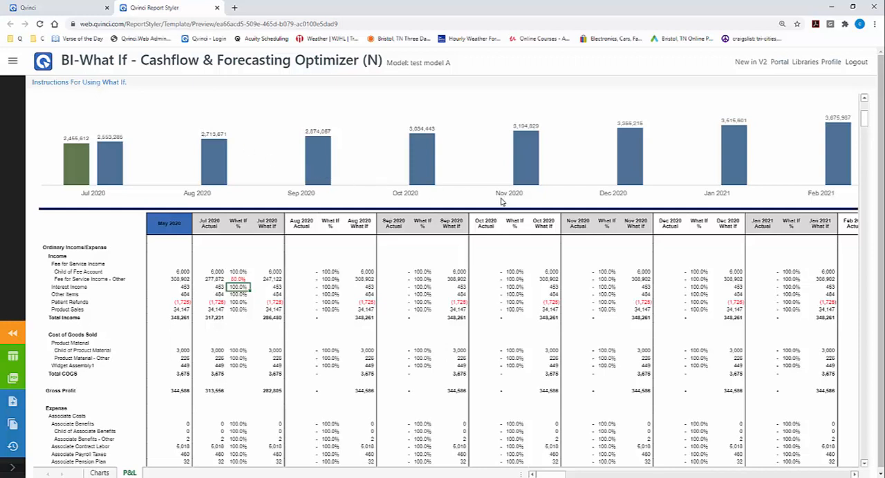
{"action": "mouse_move", "coordinate": [271, 335]}
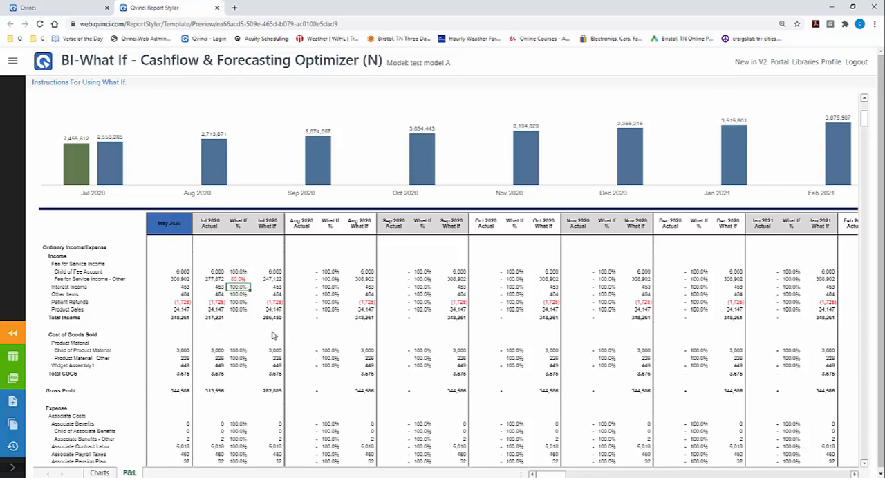
{"action": "scroll", "scroll_direction": "down", "scroll_amount": 3}
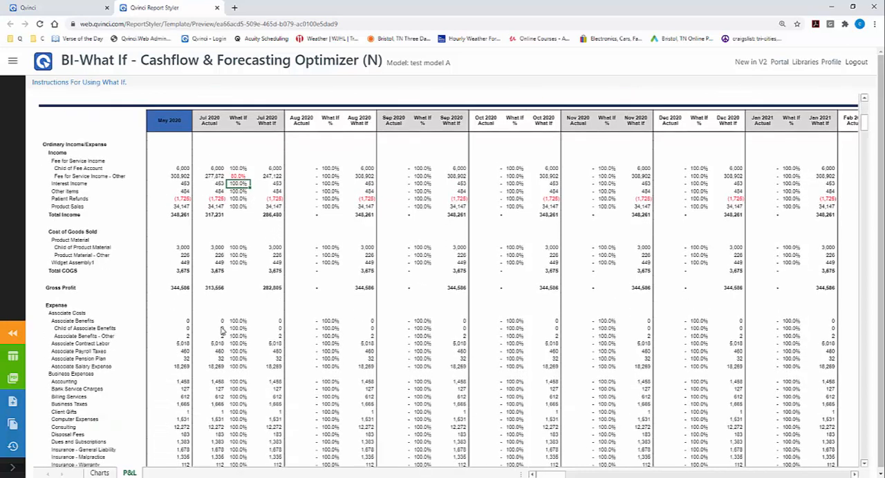
Set Consulting's What If percentage to 0% for Jul, Aug and Sep 2020
{"action": "scroll", "scroll_direction": "down", "scroll_amount": 3}
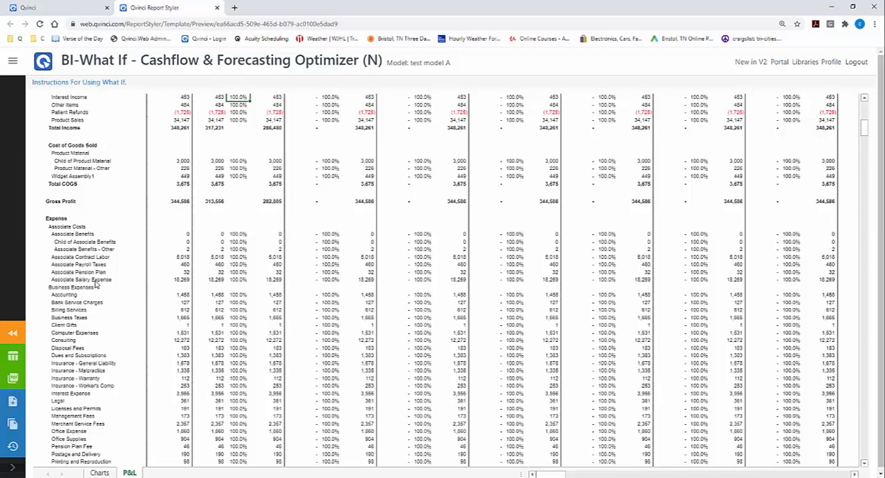
{"action": "mouse_move", "coordinate": [99, 345]}
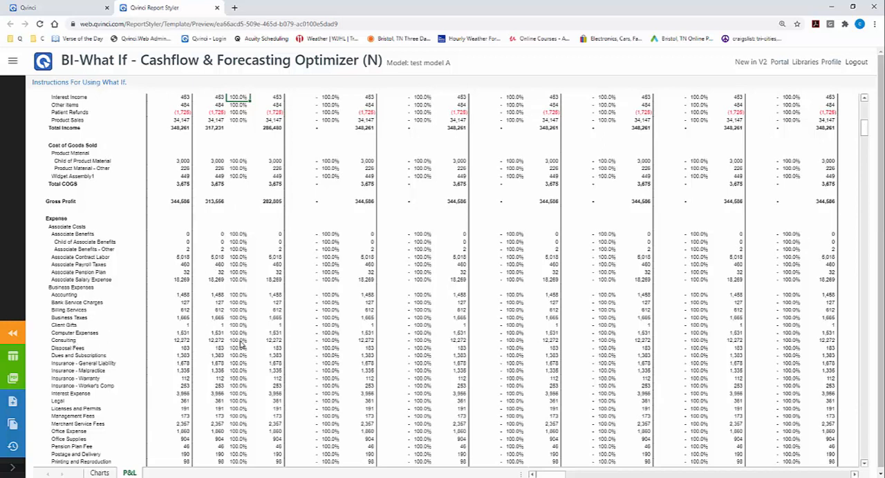
{"action": "left_click", "coordinate": [238, 344]}
{"action": "type", "text": "0"}
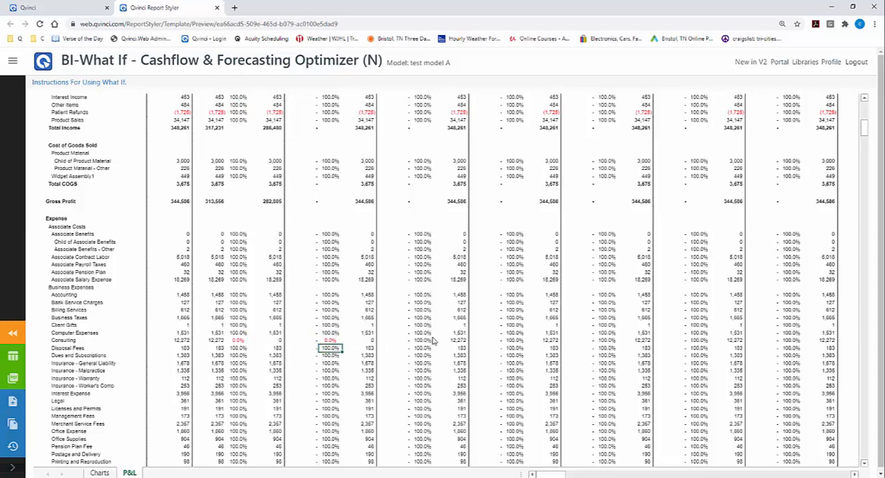
{"action": "scroll", "scroll_direction": "down", "scroll_amount": 3}
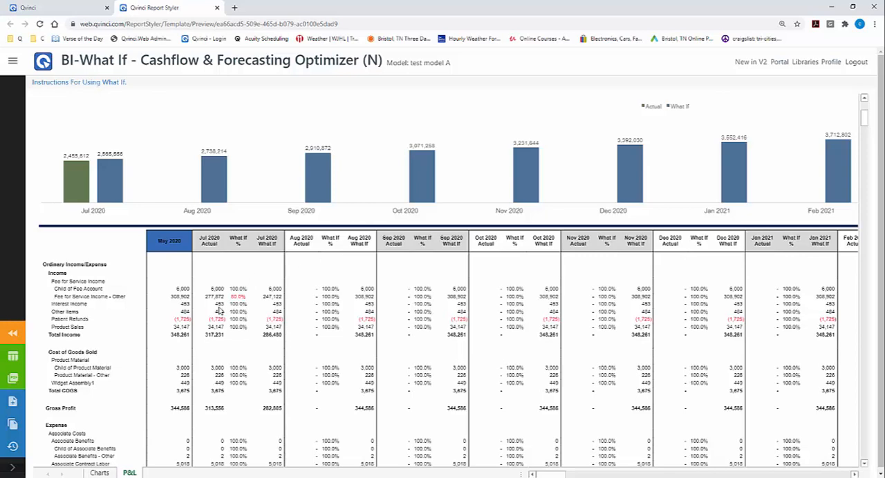
{"action": "scroll", "scroll_direction": "down", "scroll_amount": 3}
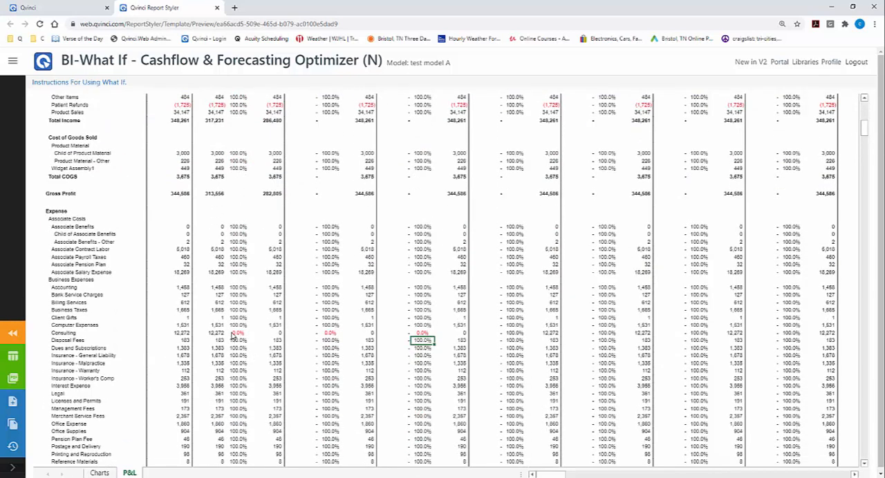
{"action": "mouse_move", "coordinate": [235, 335]}
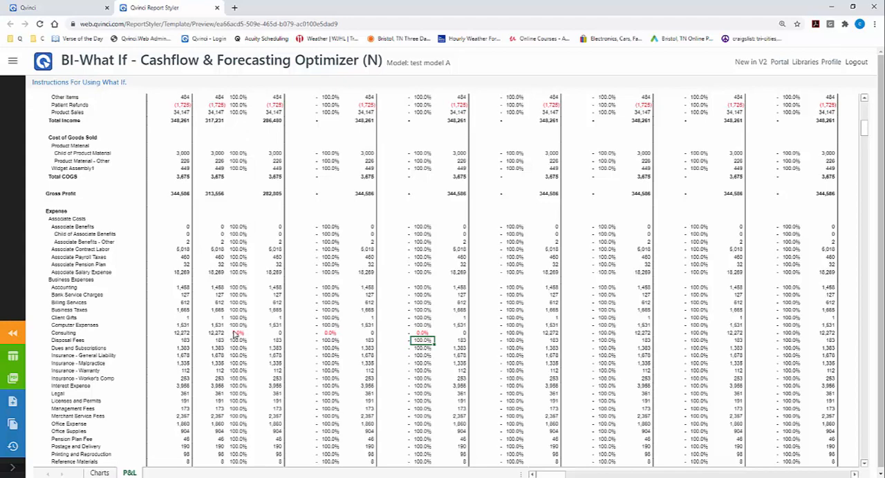
{"action": "mouse_move", "coordinate": [229, 312]}
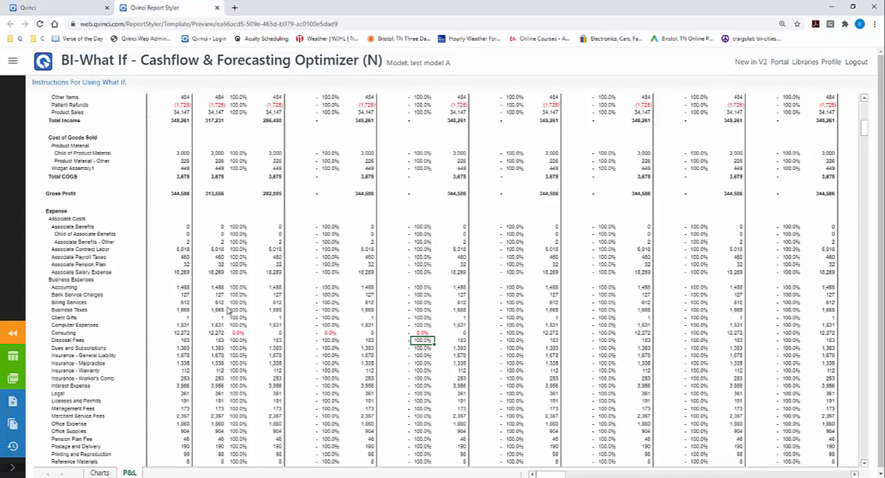
Scroll down the P&L sheet to the Other Accounts and Total Cash section
{"action": "scroll", "scroll_direction": "down", "scroll_amount": 3}
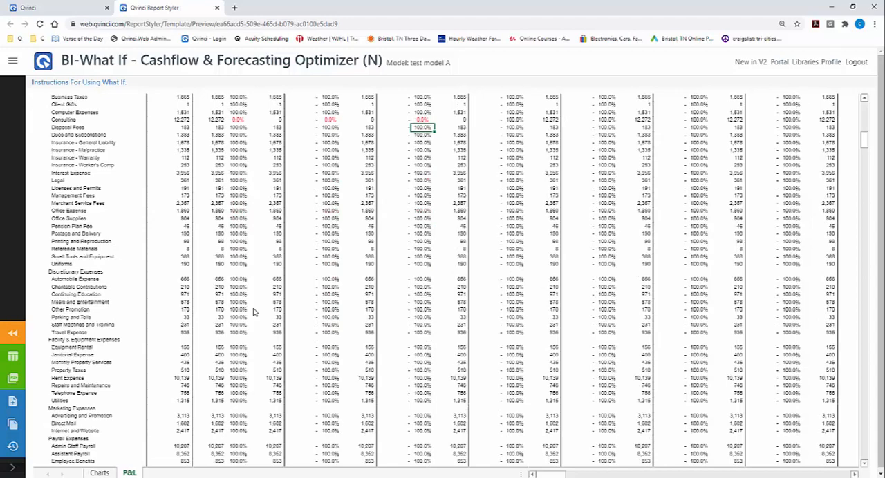
{"action": "scroll", "scroll_direction": "down", "scroll_amount": 3}
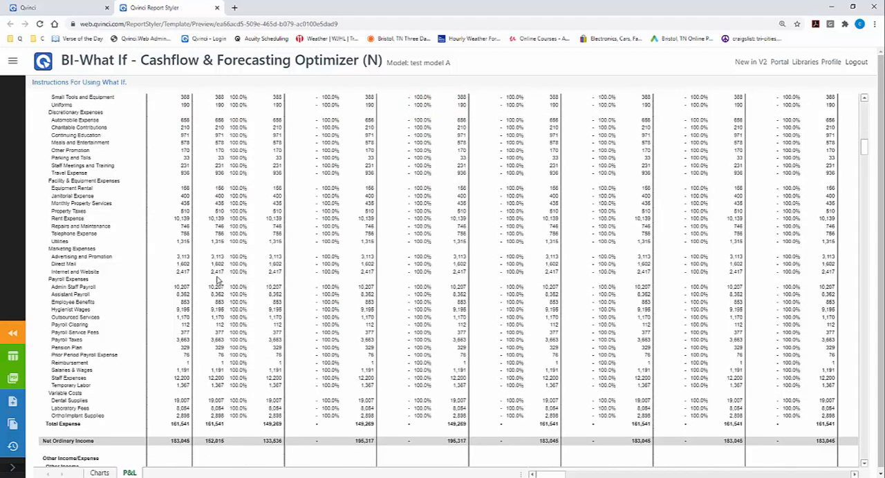
{"action": "scroll", "scroll_direction": "down", "scroll_amount": 3}
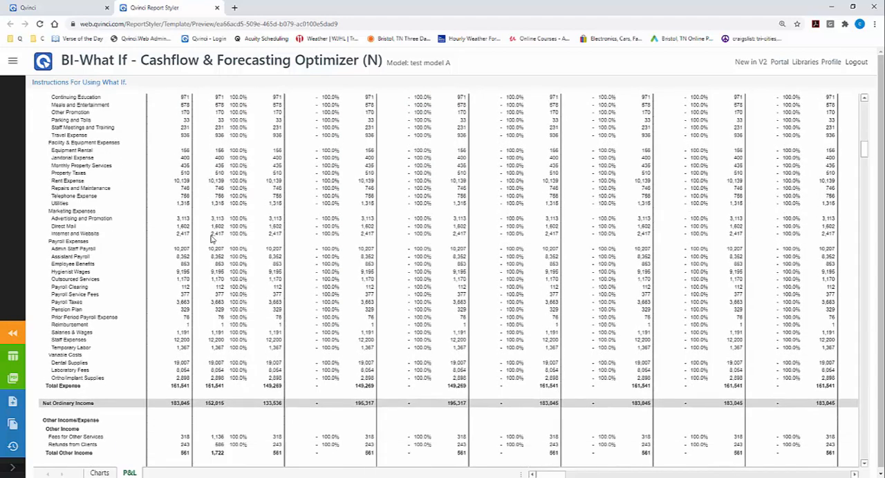
{"action": "scroll", "scroll_direction": "down", "scroll_amount": 3}
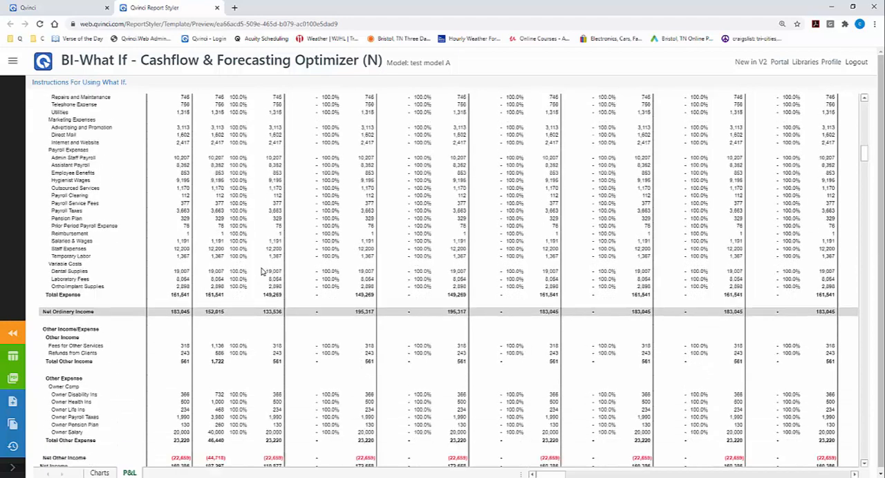
{"action": "scroll", "scroll_direction": "down", "scroll_amount": 3}
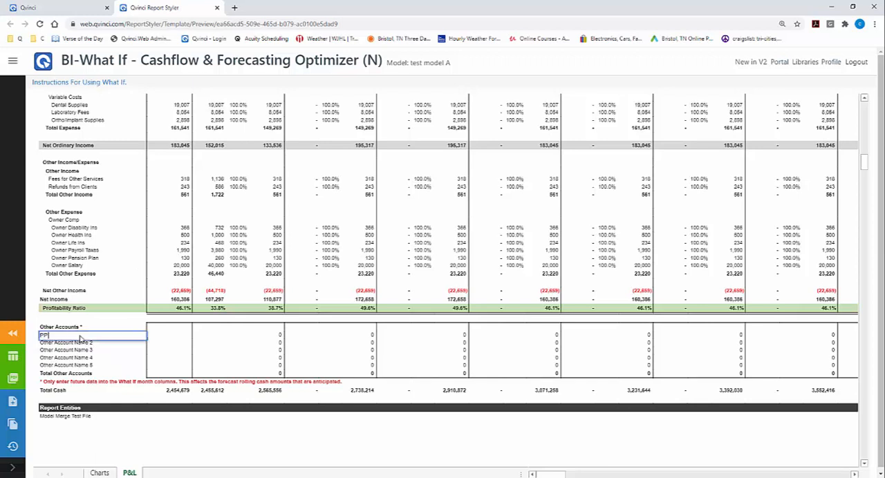
Name the first other account 'PPP Loan' and enter its August 2020 forecast amount
{"action": "type", "text": "PPP Loan"}
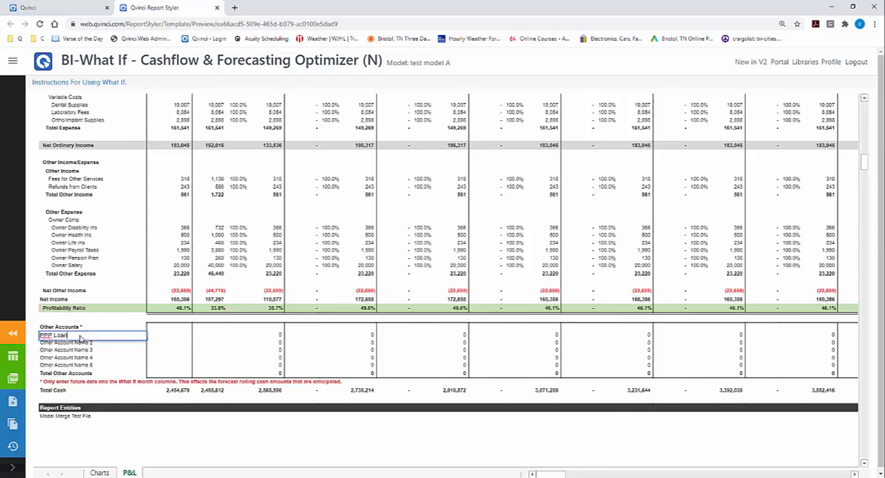
{"action": "mouse_move", "coordinate": [335, 337]}
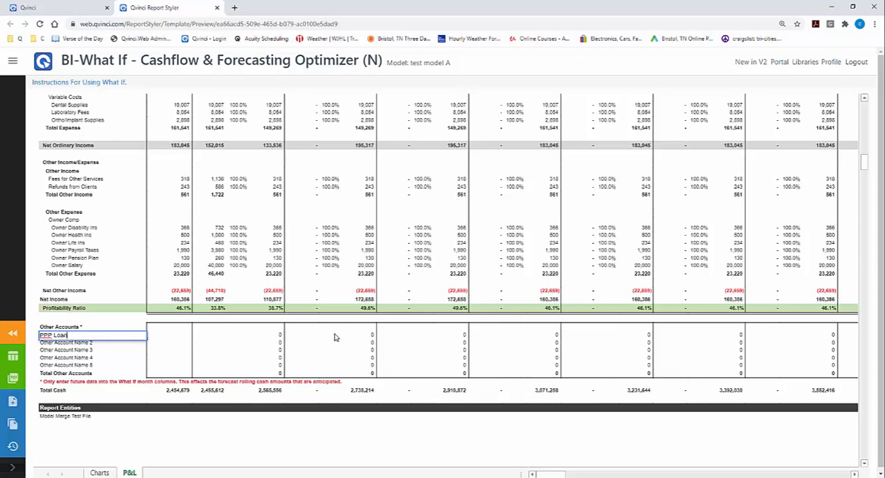
{"action": "left_click", "coordinate": [359, 335]}
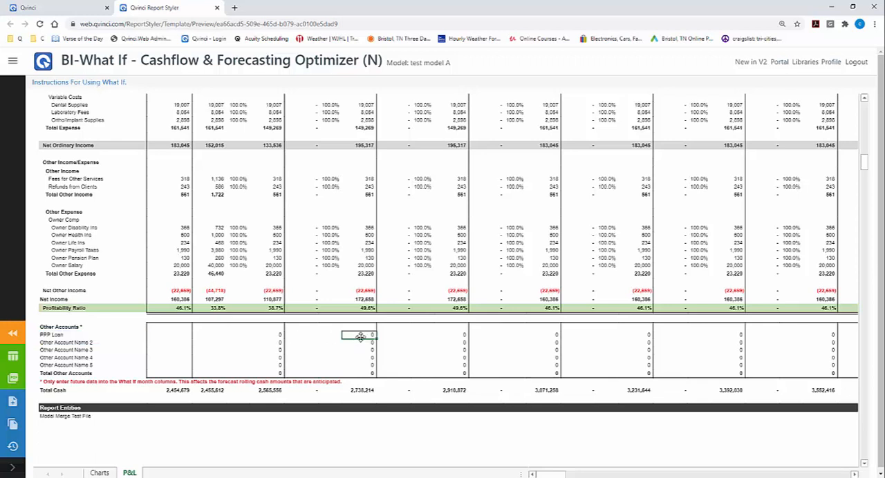
{"action": "type", "text": "25000"}
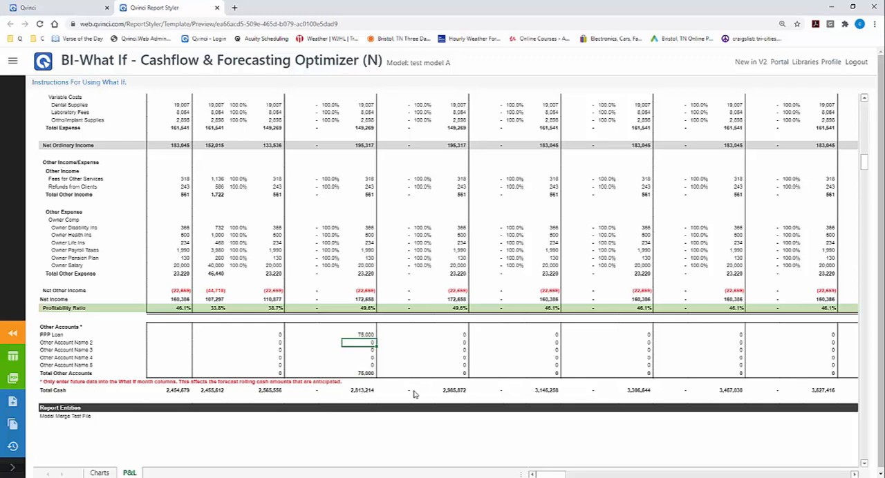
{"action": "mouse_move", "coordinate": [383, 409]}
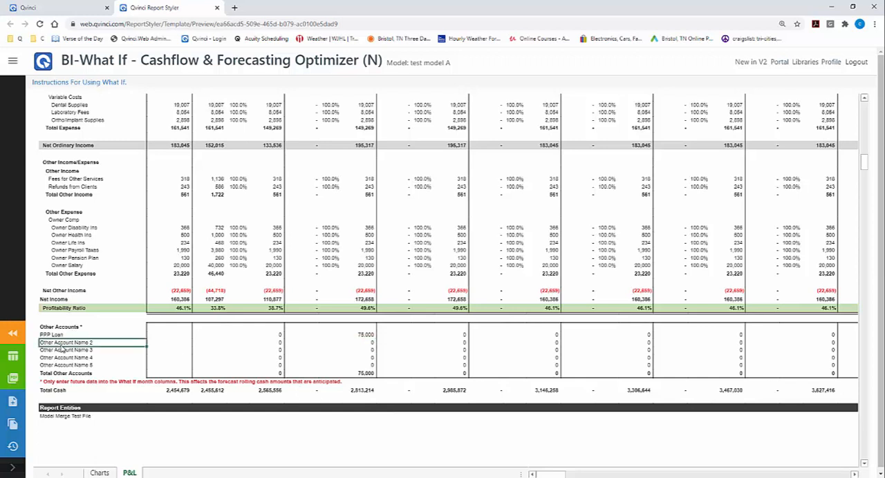
Name the second other account SF pmt and enter (4,000) as its September forecast amount
{"action": "type", "text": "SF"}
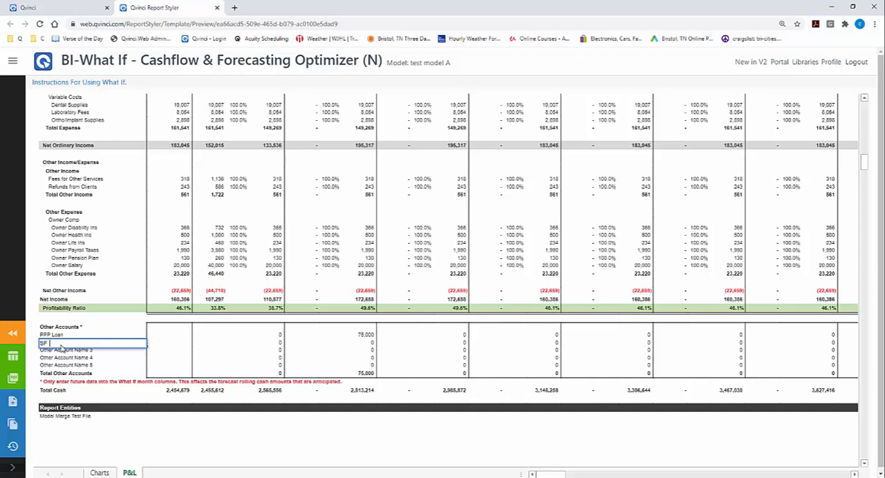
{"action": "type", "text": "pmt"}
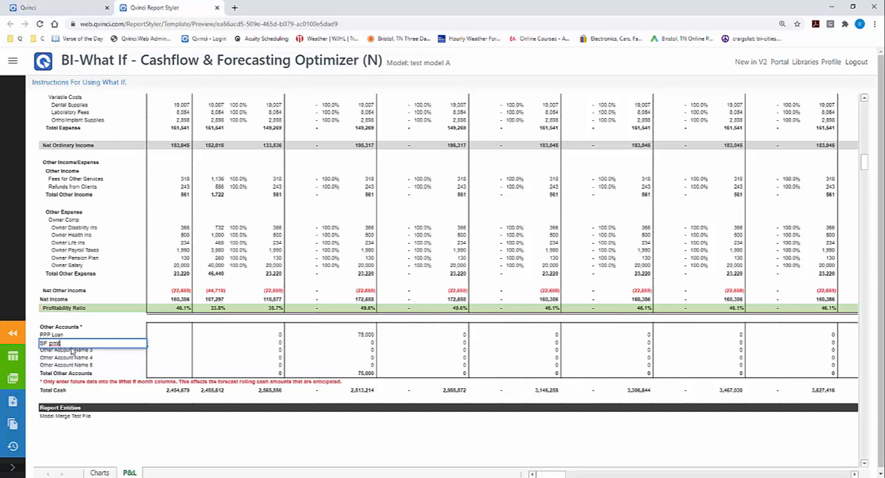
{"action": "mouse_move", "coordinate": [254, 350]}
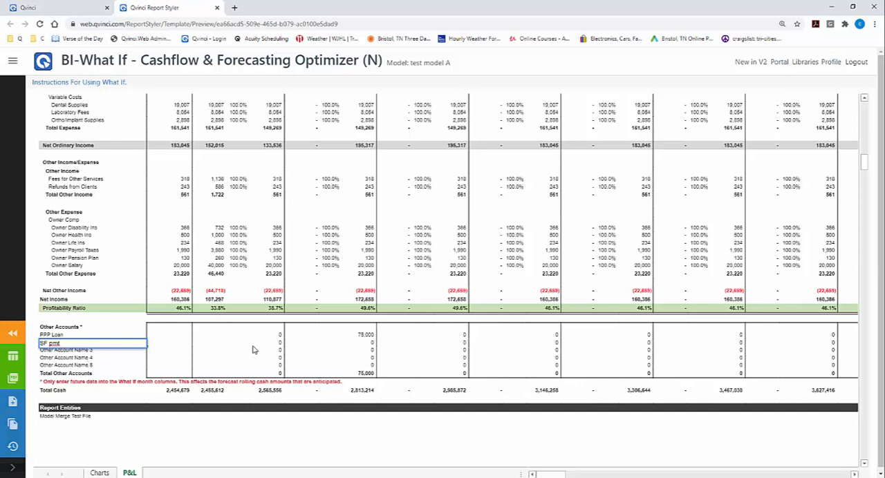
{"action": "mouse_move", "coordinate": [462, 347]}
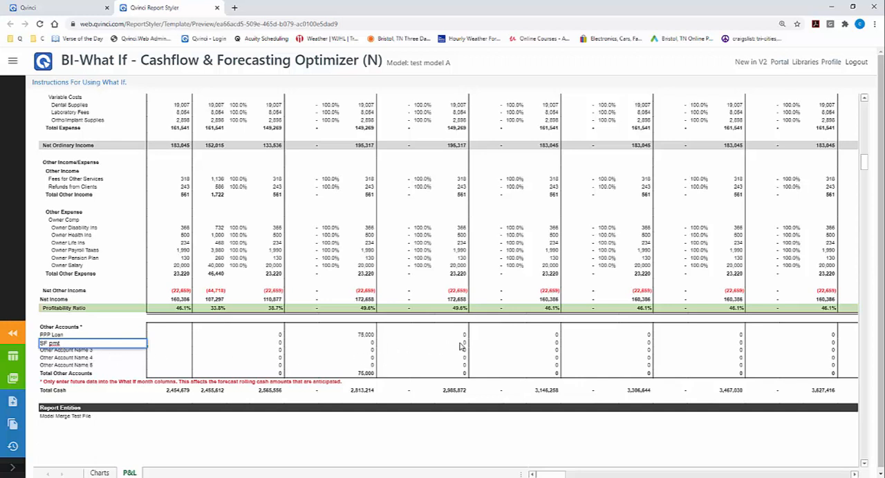
{"action": "left_click", "coordinate": [450, 344]}
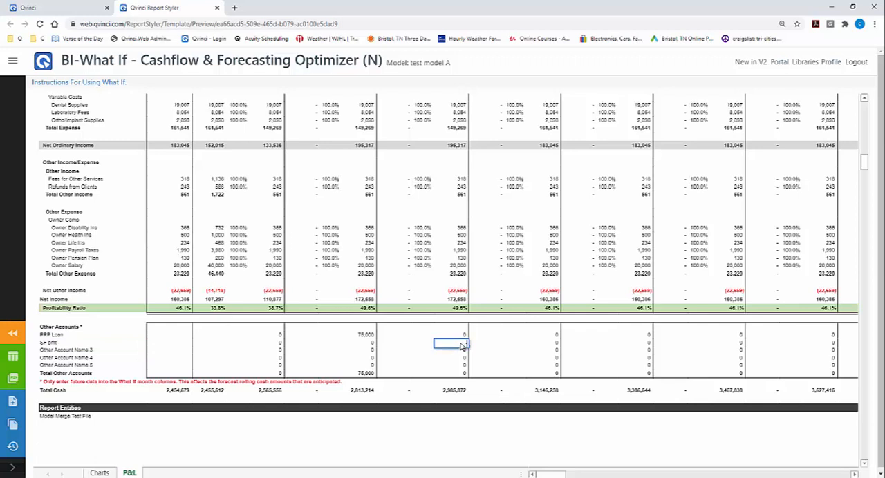
{"action": "type", "text": "-64000"}
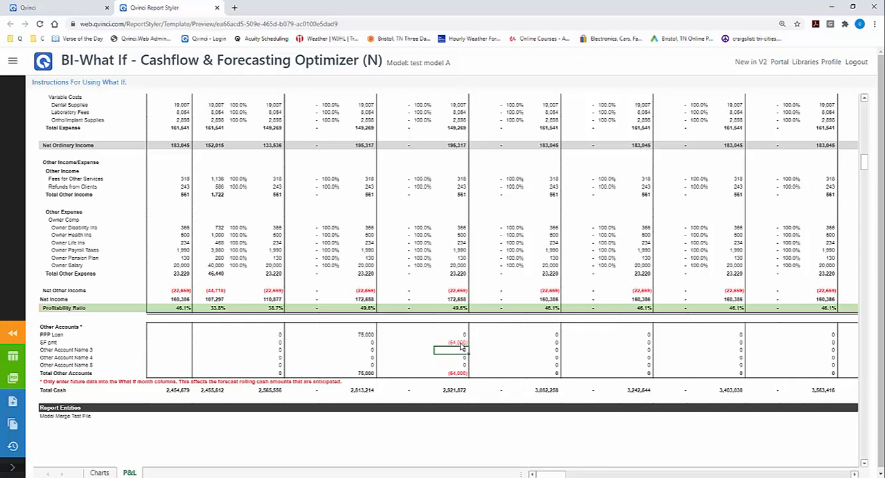
{"action": "mouse_move", "coordinate": [444, 400]}
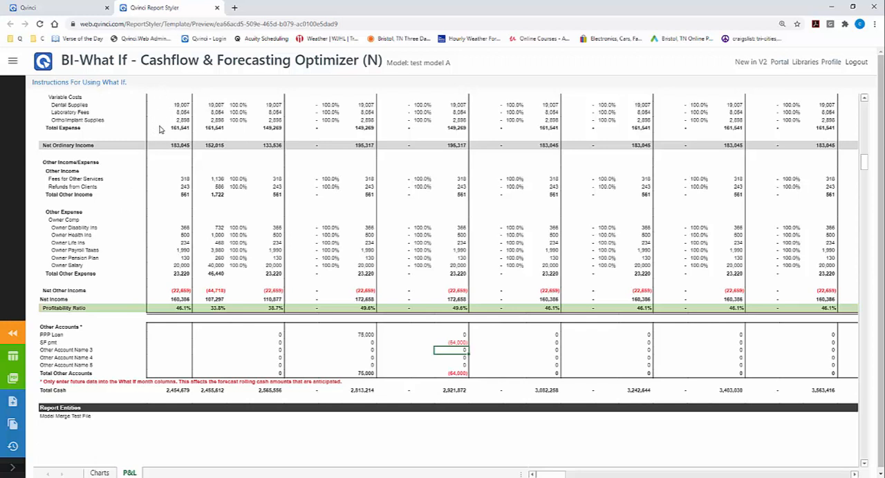
{"action": "mouse_move", "coordinate": [247, 185]}
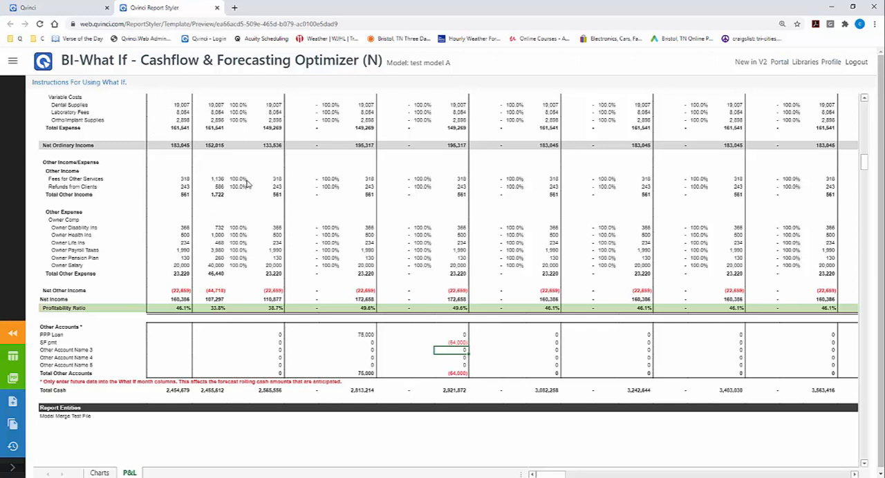
{"action": "mouse_move", "coordinate": [335, 335]}
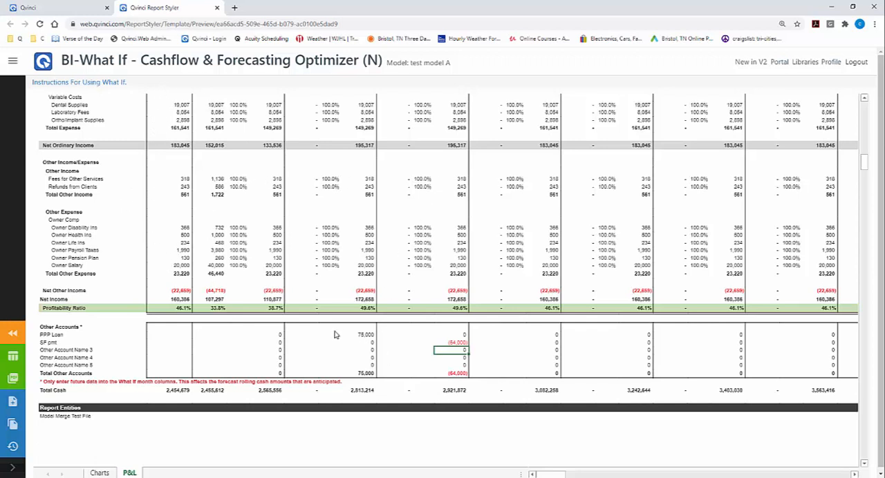
{"action": "mouse_move", "coordinate": [180, 364]}
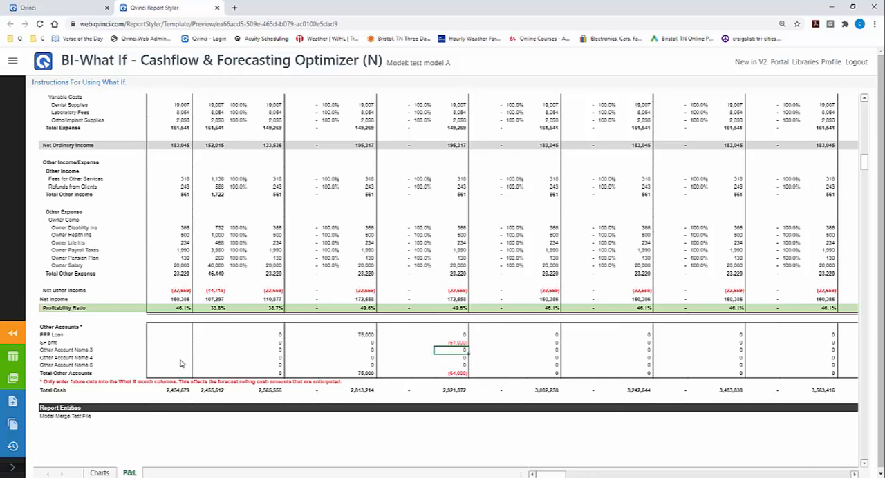
{"action": "mouse_move", "coordinate": [325, 364]}
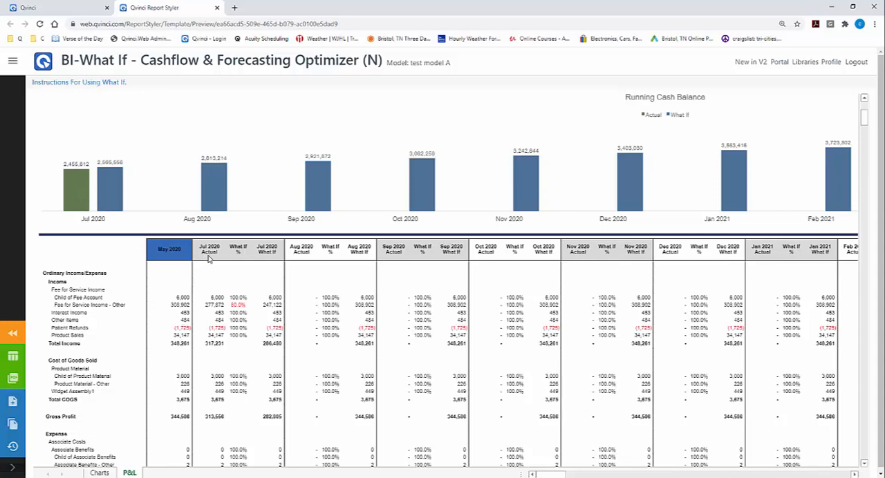
{"action": "mouse_move", "coordinate": [232, 279]}
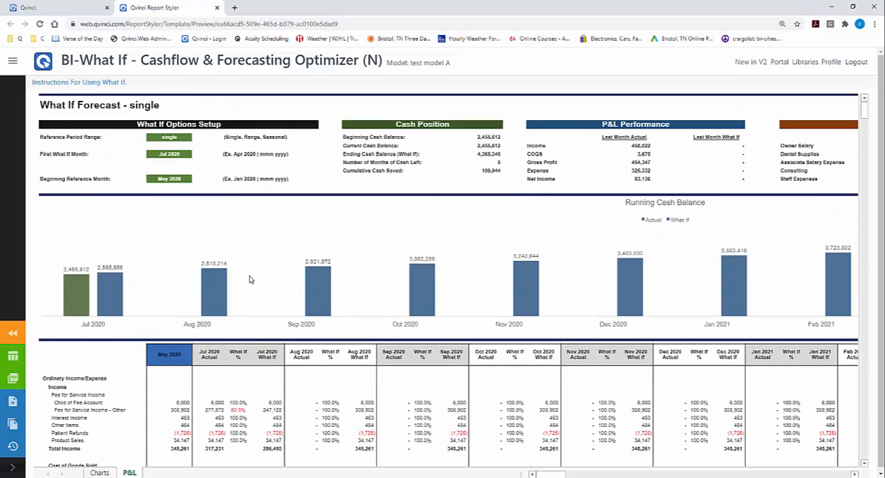
{"action": "mouse_move", "coordinate": [11, 138]}
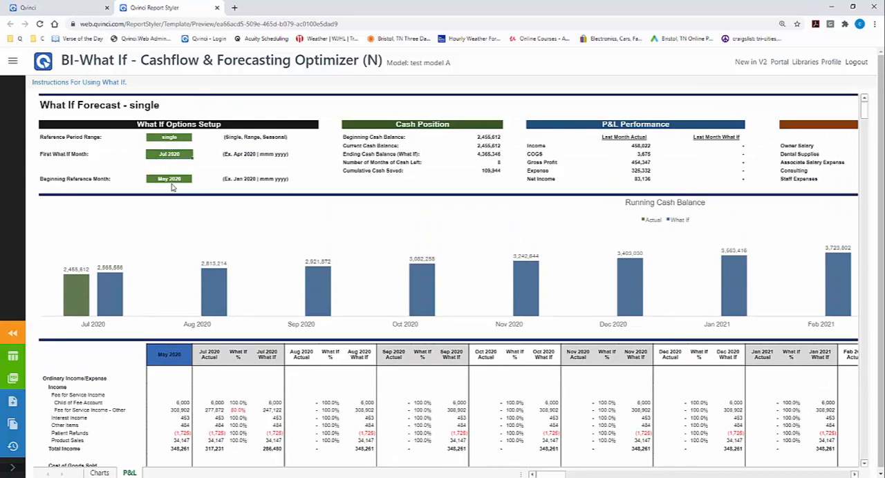
Set the First What If Month to Aug and the Beginning Reference Month to Jun 2020
{"action": "type", "text": "aug"}
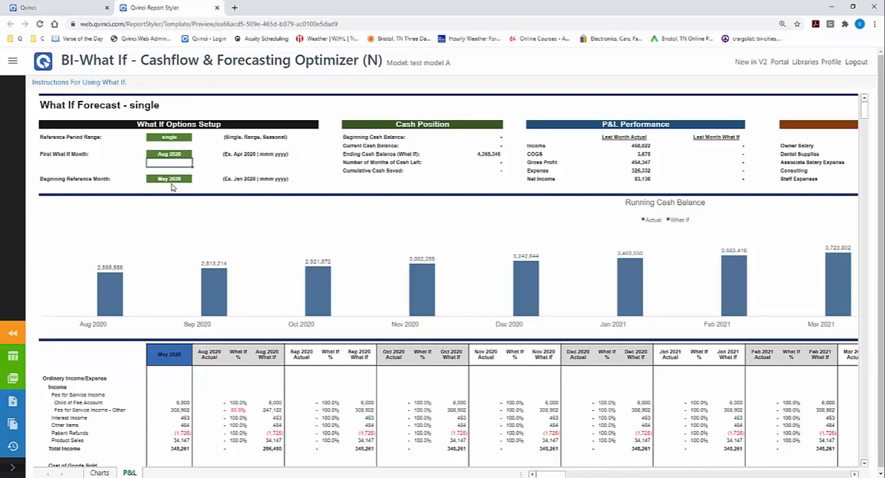
{"action": "mouse_move", "coordinate": [334, 349]}
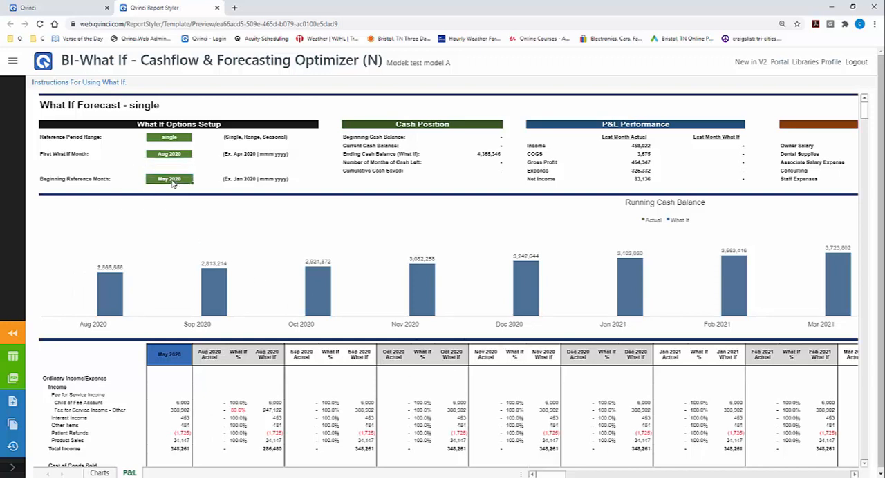
{"action": "type", "text": "jun 2020"}
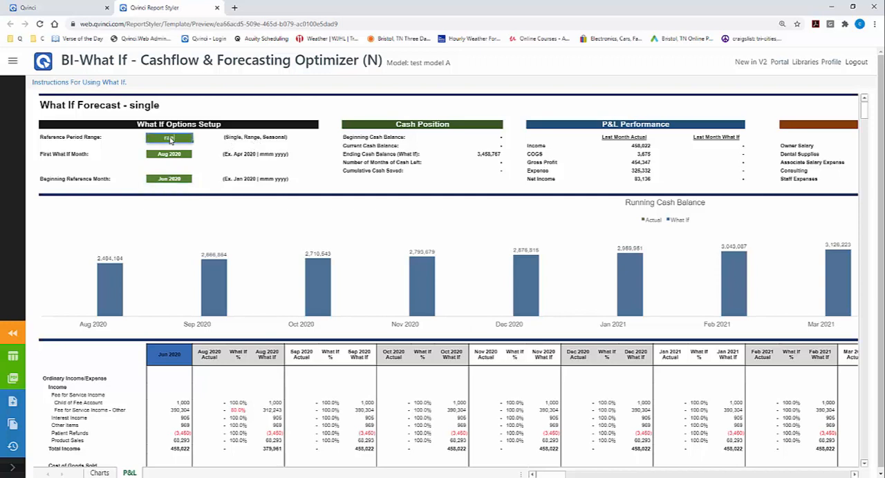
Switch the reference period to a range spanning Apr 2020 to Jun 2020
{"action": "left_click", "coordinate": [169, 138]}
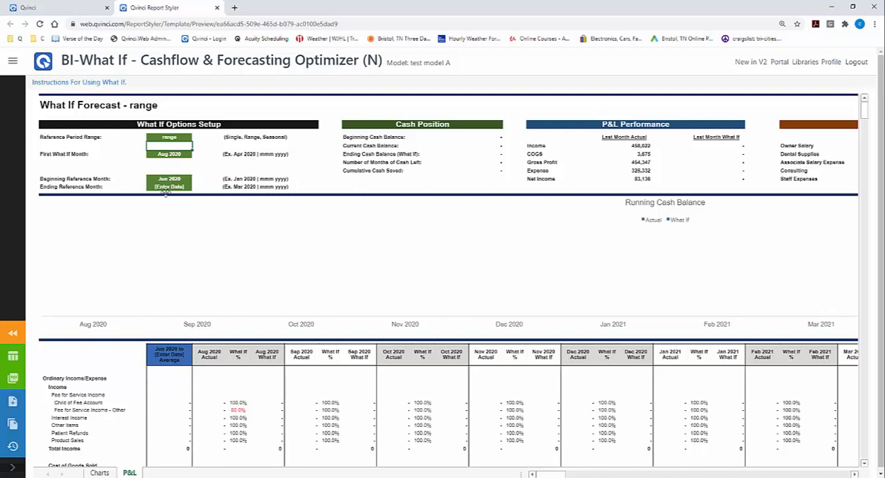
{"action": "left_click", "coordinate": [169, 179]}
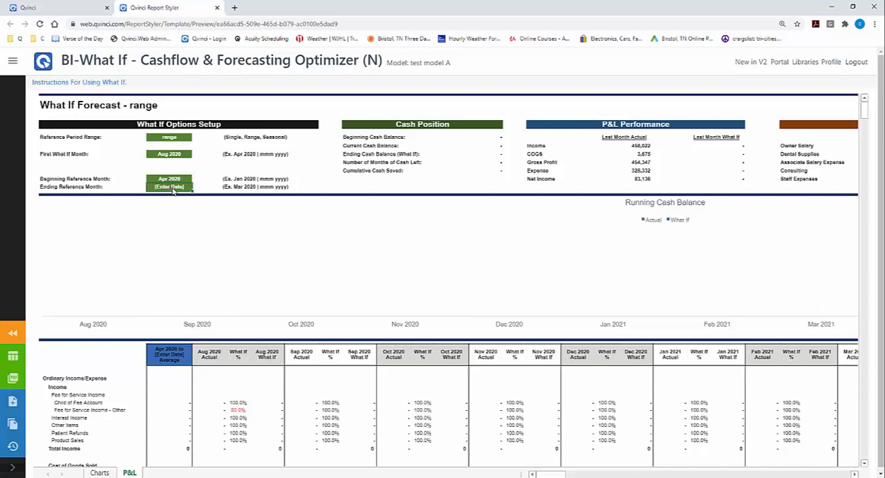
{"action": "type", "text": "Jun 2020"}
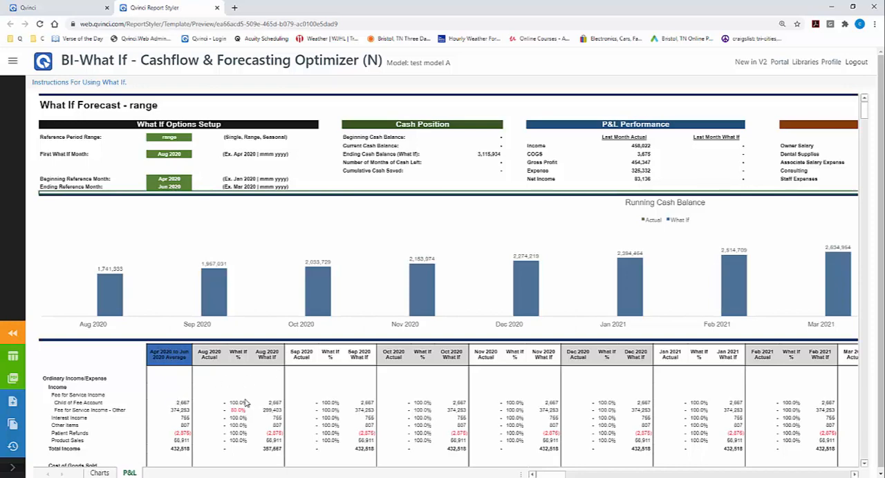
{"action": "scroll", "scroll_direction": "down", "scroll_amount": 3}
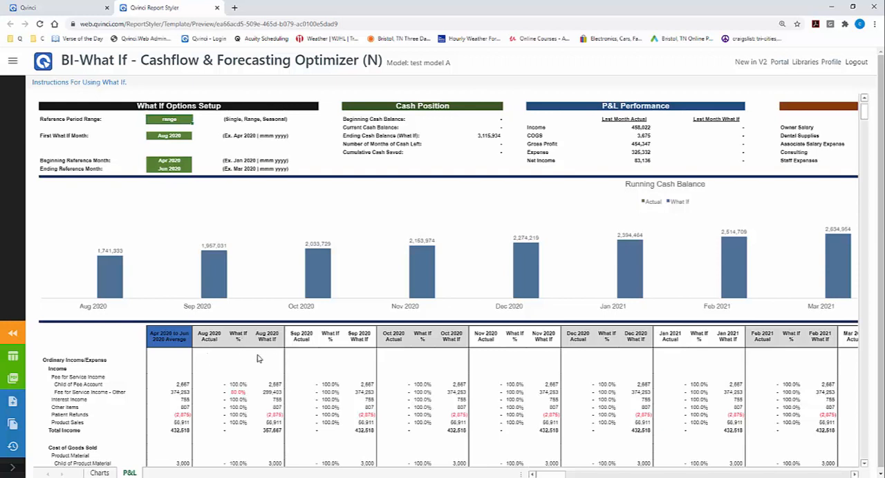
{"action": "mouse_move", "coordinate": [375, 363]}
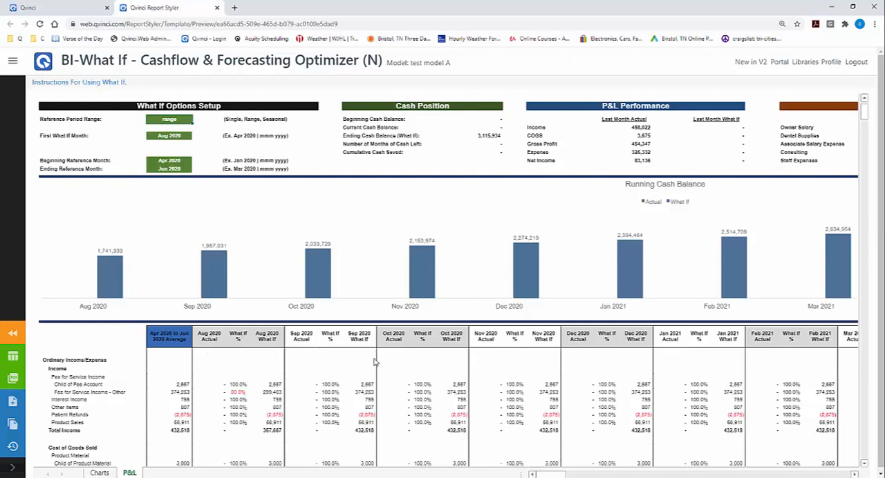
{"action": "mouse_move", "coordinate": [291, 394]}
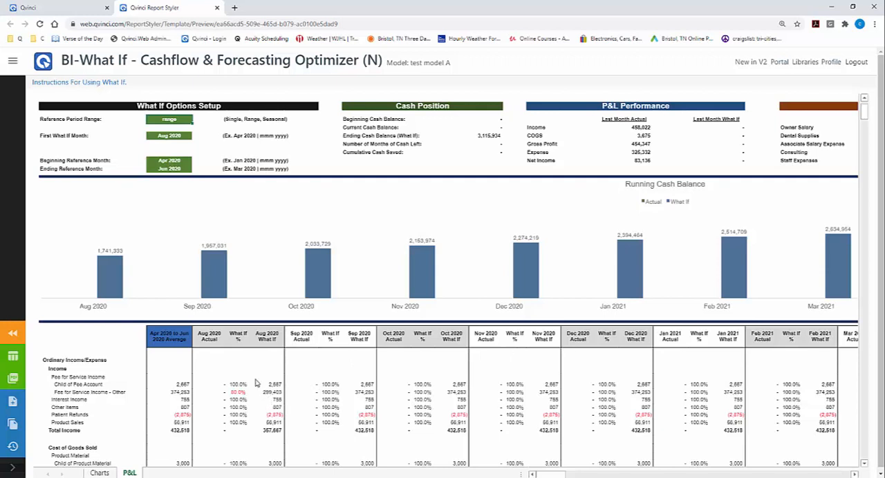
{"action": "mouse_move", "coordinate": [249, 354]}
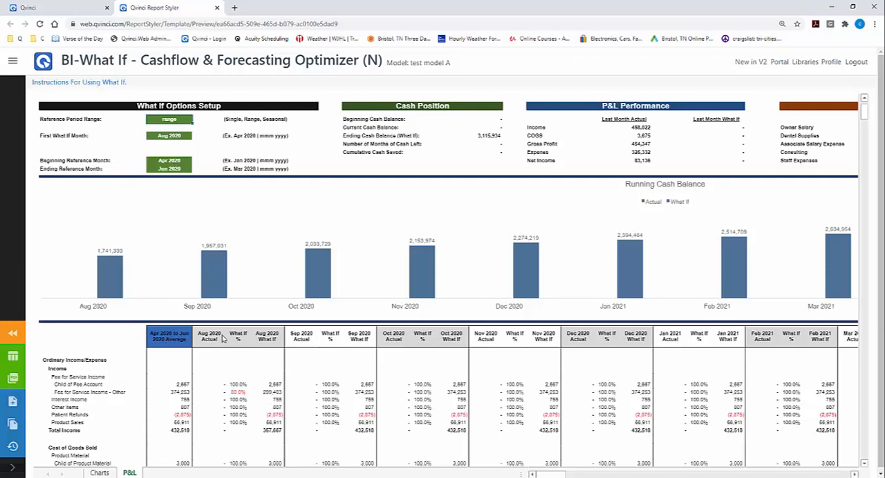
{"action": "mouse_move", "coordinate": [237, 328]}
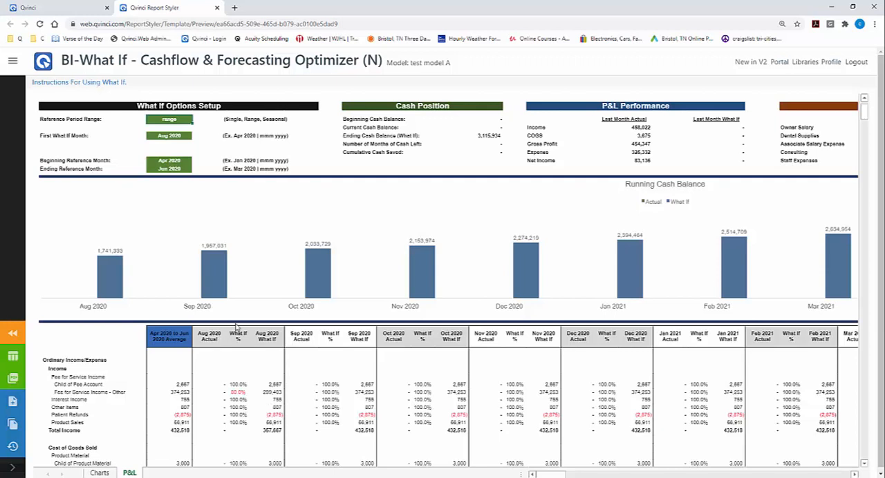
{"action": "mouse_move", "coordinate": [184, 229]}
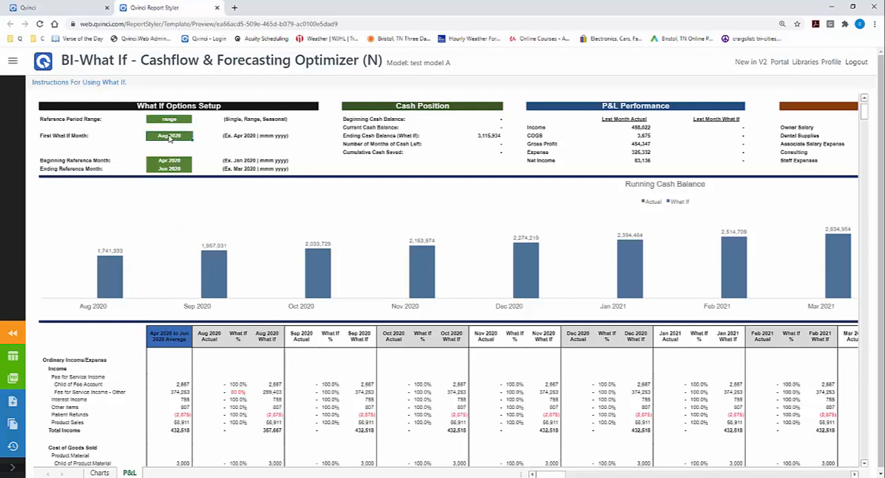
Change the First What If Month to Jun 2020 and review the projected balances
{"action": "left_click", "coordinate": [170, 135]}
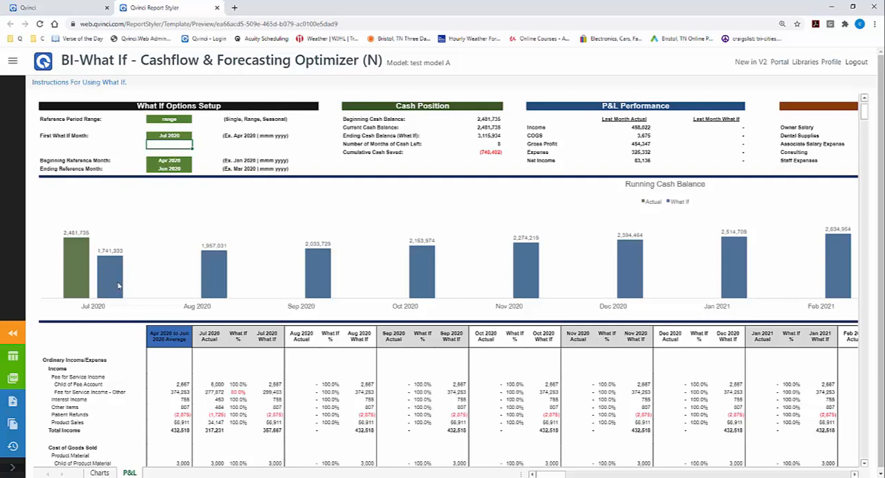
{"action": "mouse_move", "coordinate": [165, 219]}
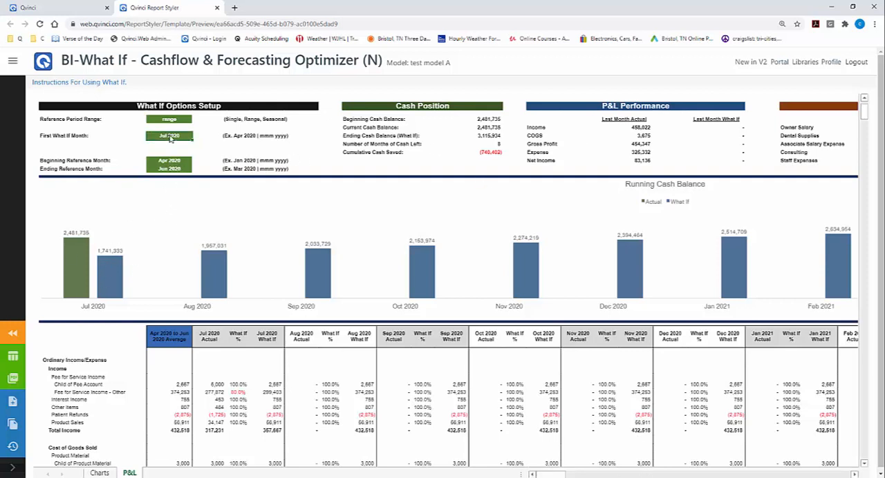
{"action": "left_click", "coordinate": [169, 135]}
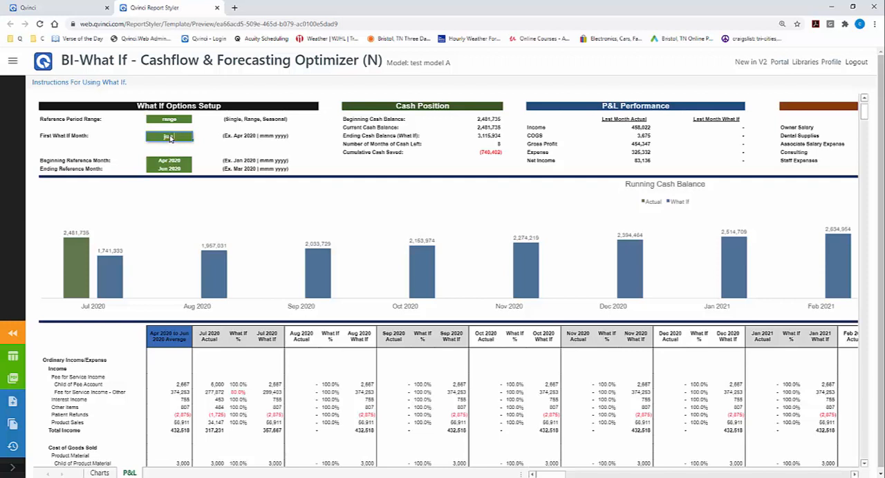
{"action": "type", "text": "Jun 2020"}
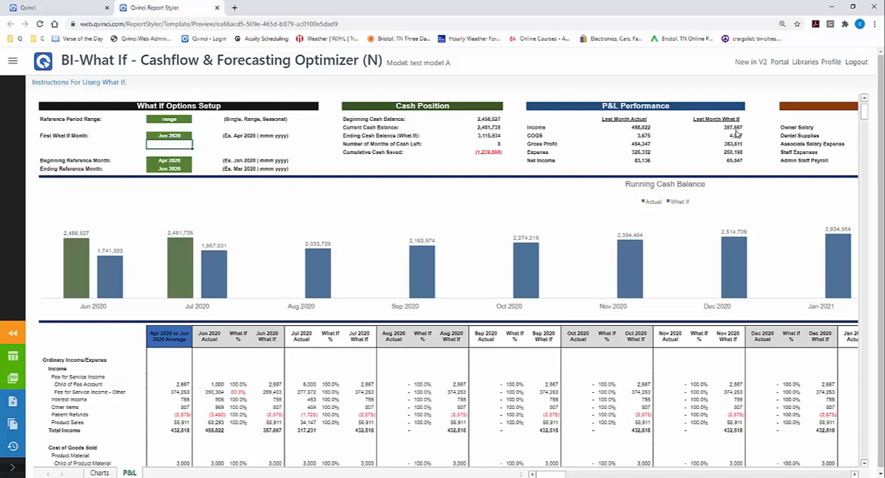
{"action": "scroll", "scroll_direction": "right", "scroll_amount": 3}
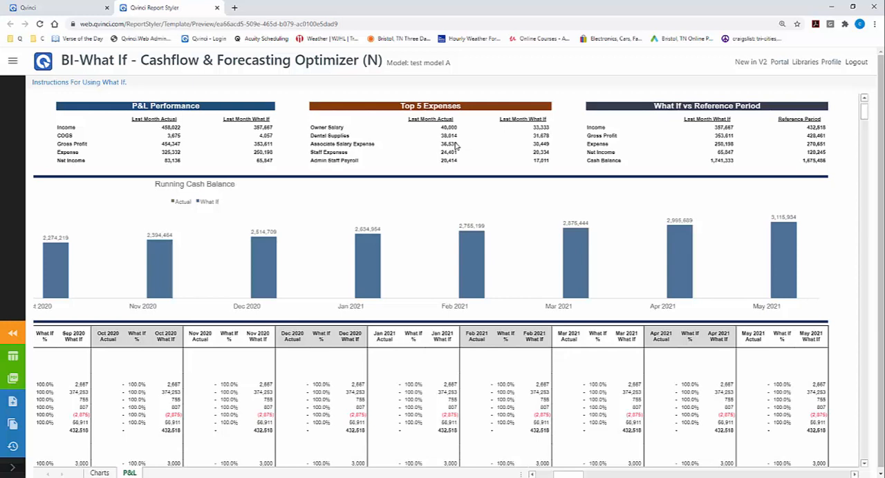
{"action": "mouse_move", "coordinate": [542, 119]}
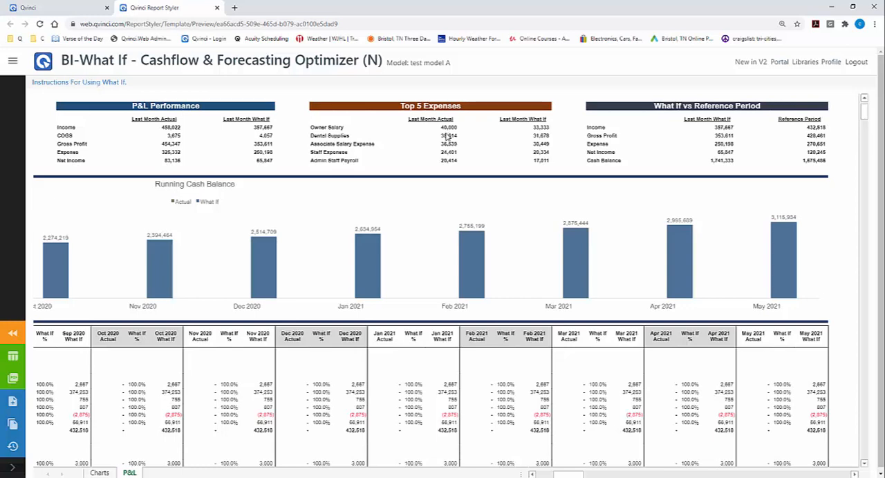
{"action": "mouse_move", "coordinate": [596, 141]}
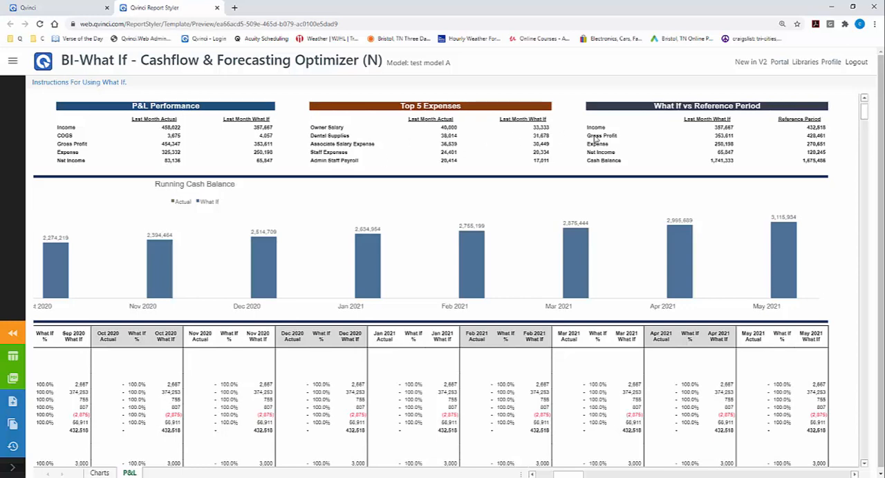
{"action": "mouse_move", "coordinate": [605, 472]}
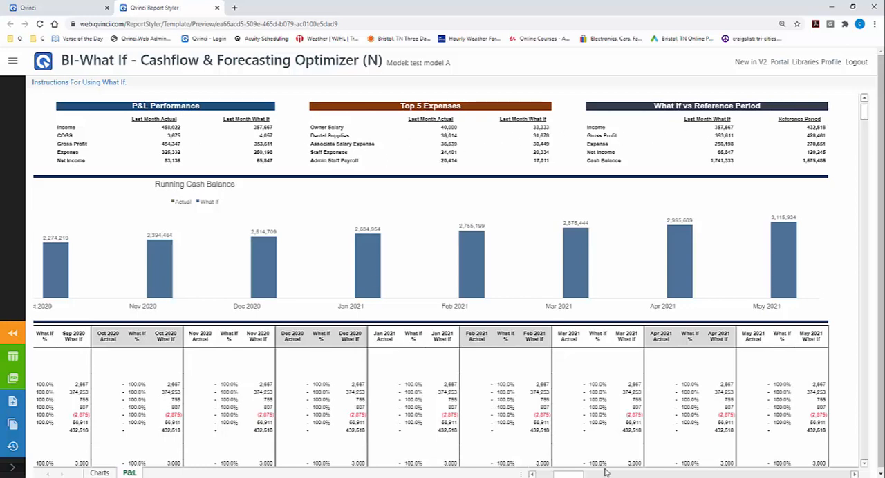